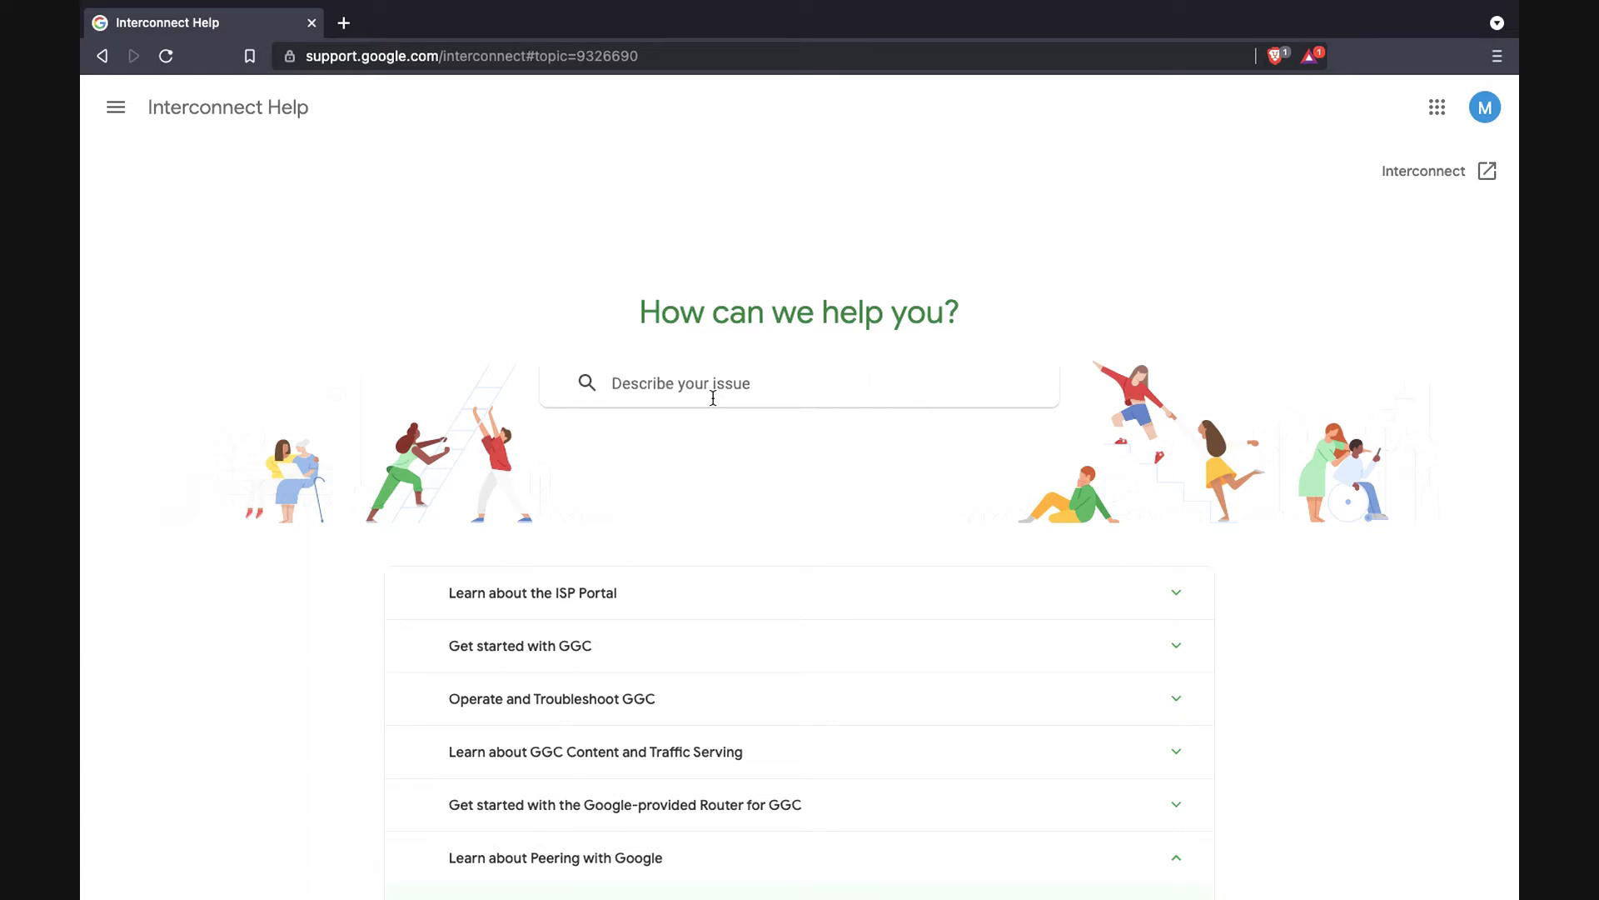
# Scroll the Peering with Google topics and open the 'IRR Objects to peer with Google' article.
pyautogui.scroll(-3)
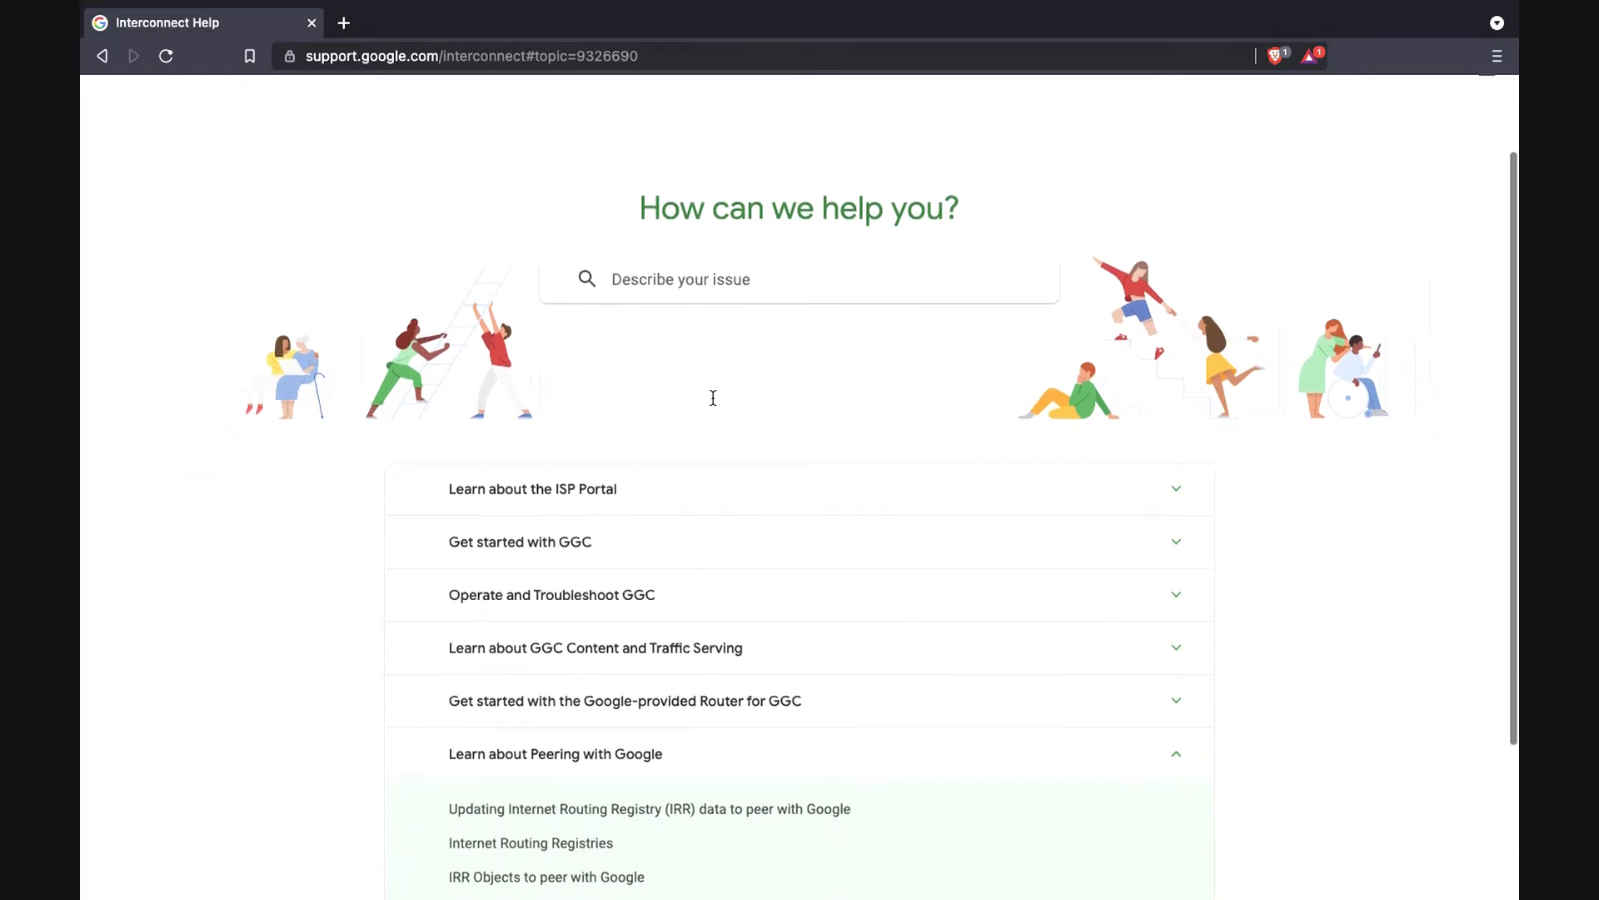
pyautogui.scroll(-3)
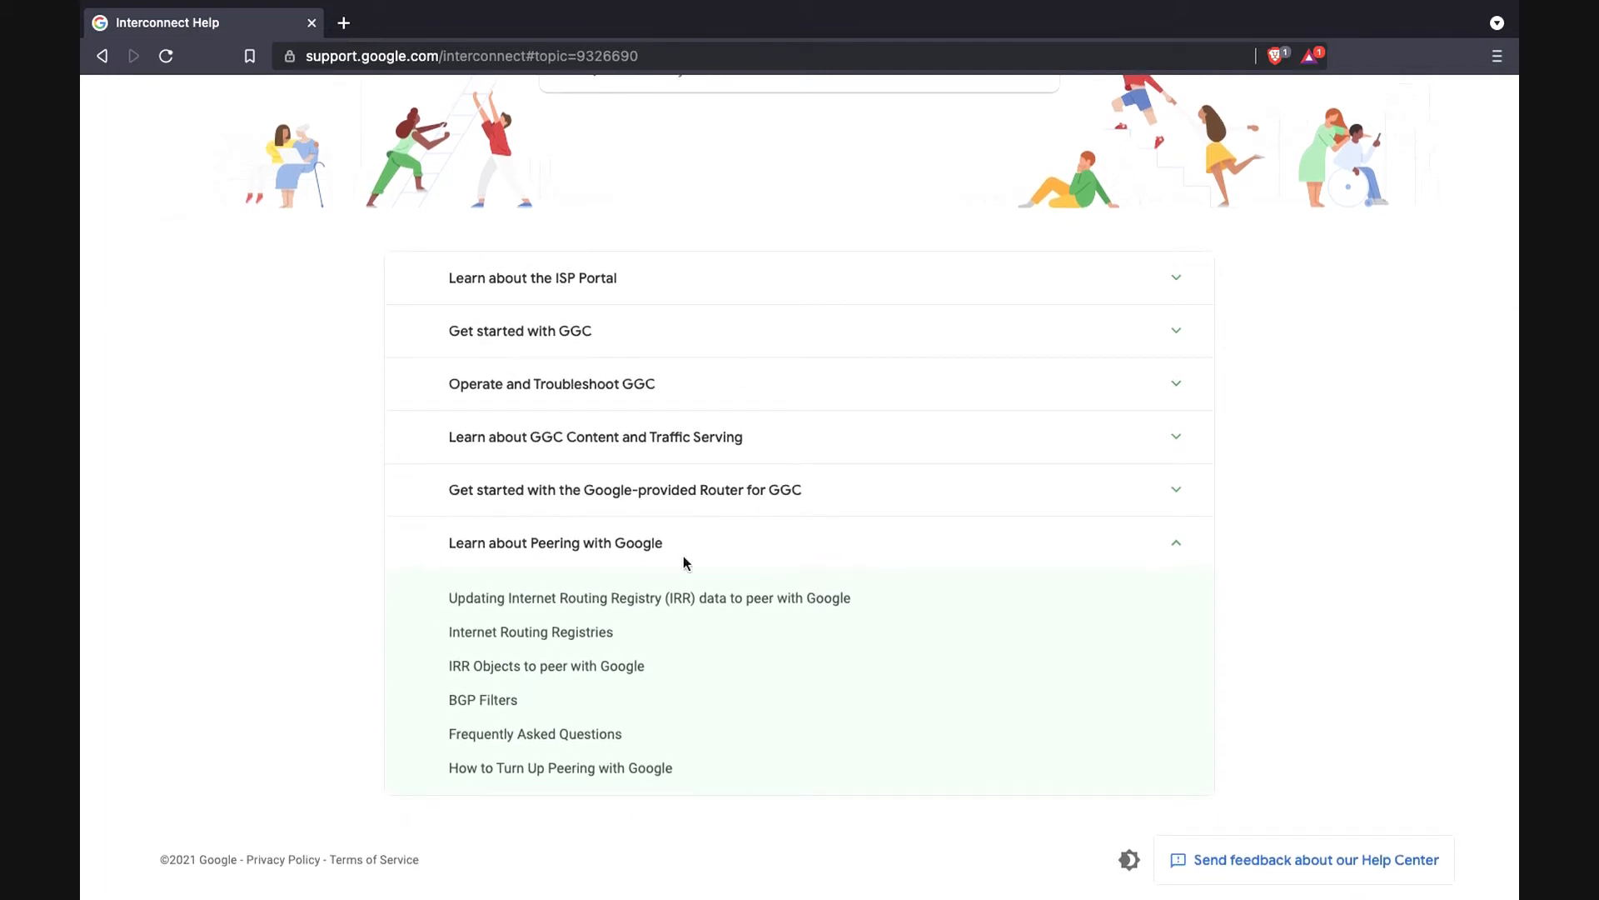
pyautogui.moveTo(502, 673)
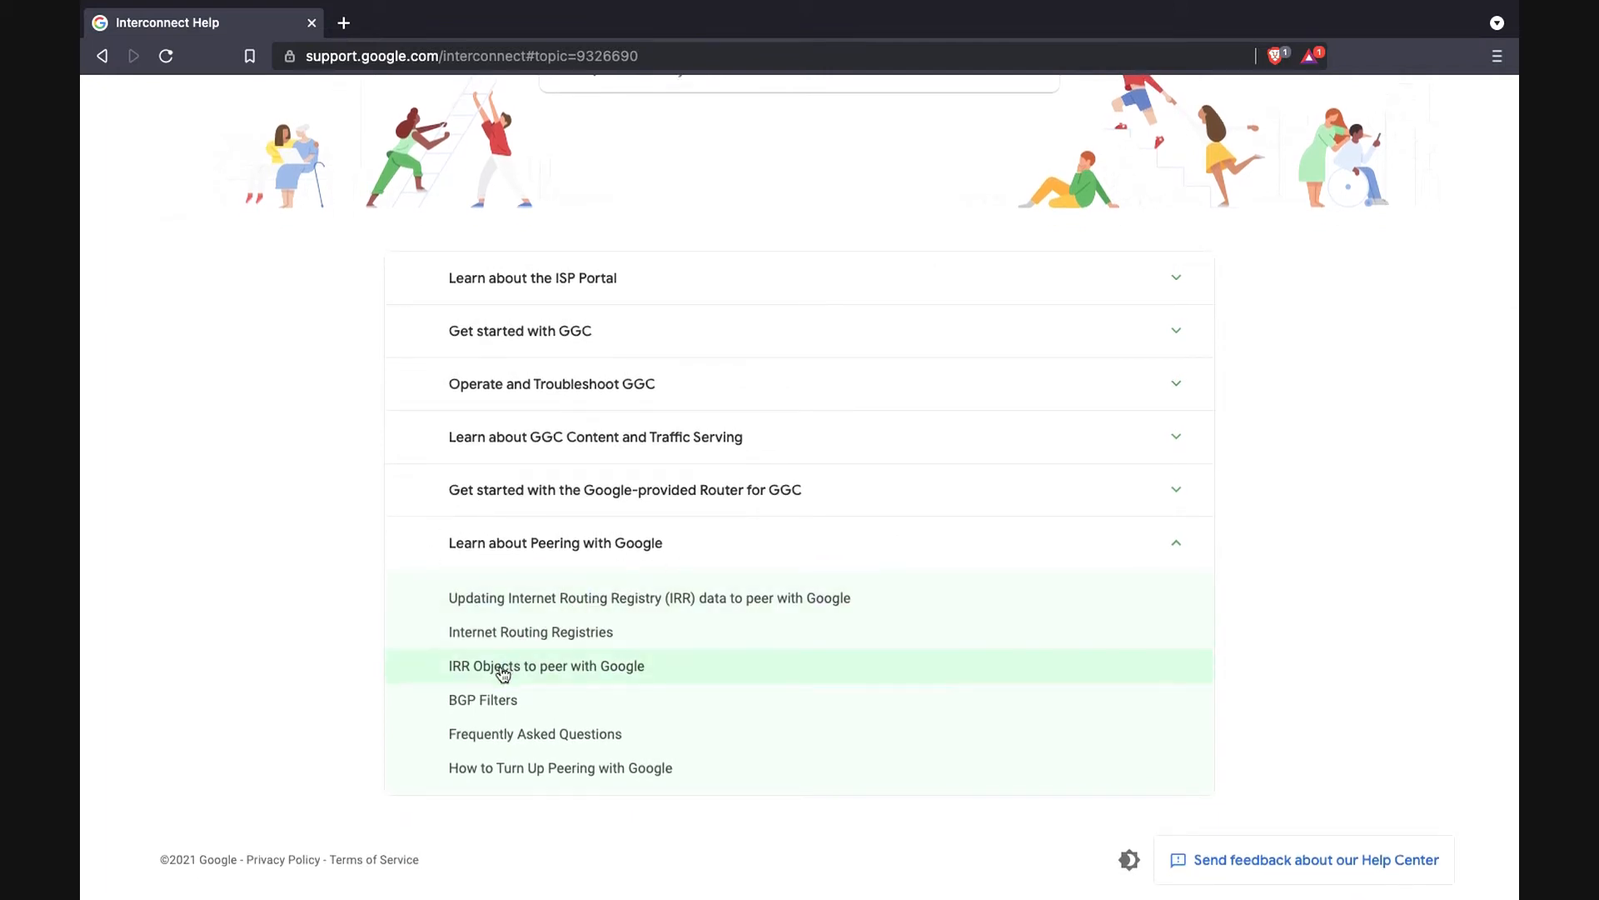
pyautogui.click(503, 666)
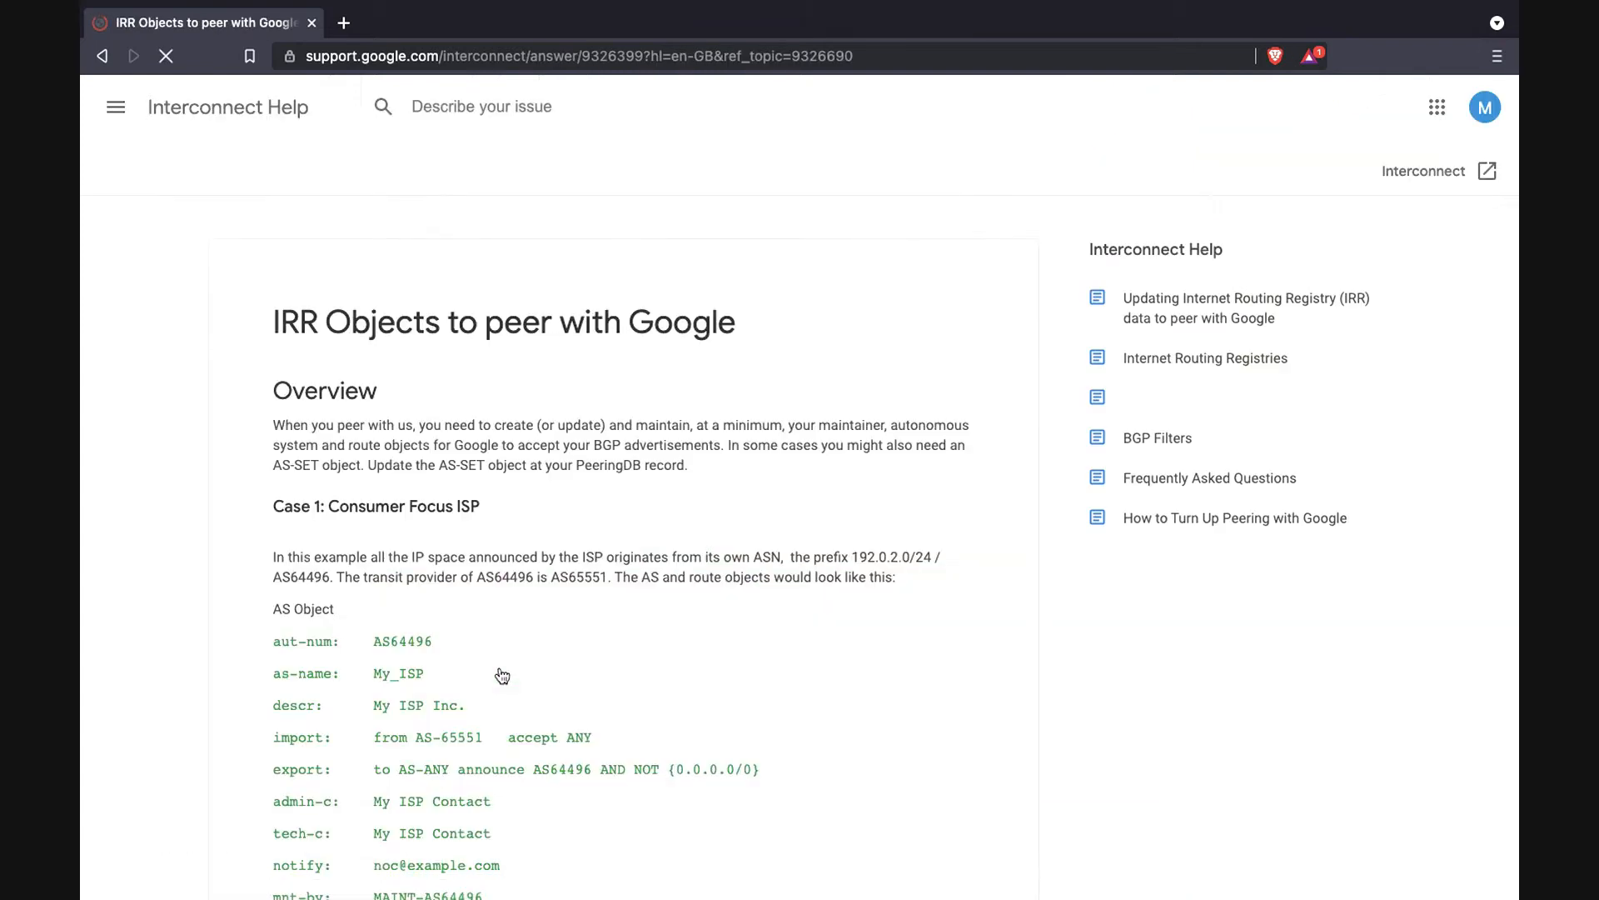
pyautogui.scroll(-3)
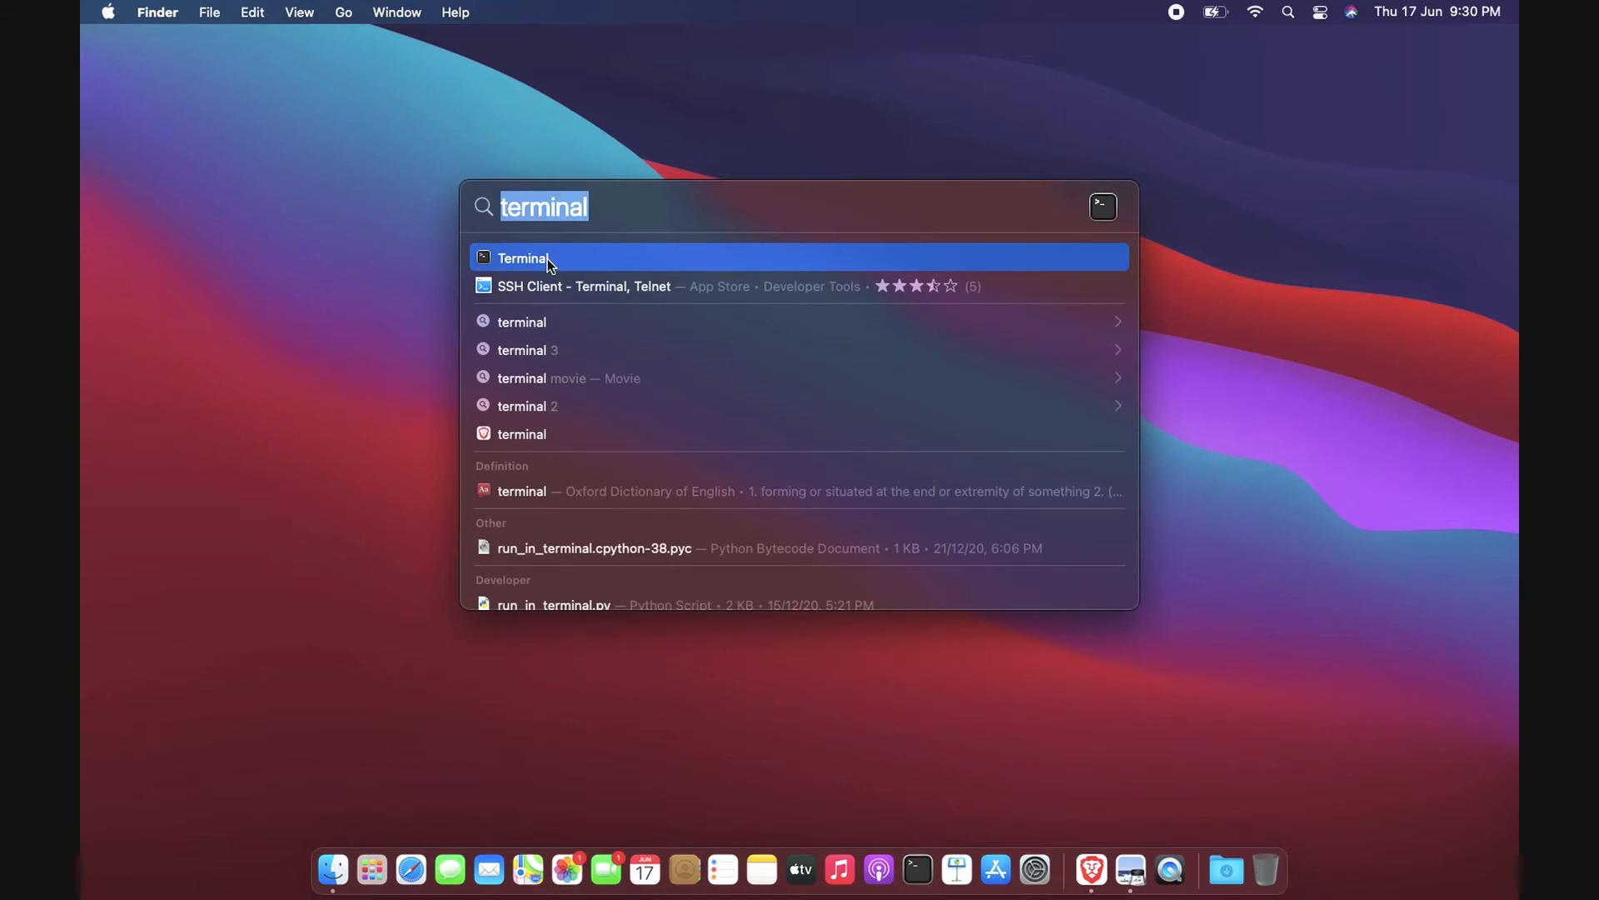
# Run whois on 103.43.65.0/24 in Terminal and select its origin AS134021.
pyautogui.click(546, 258)
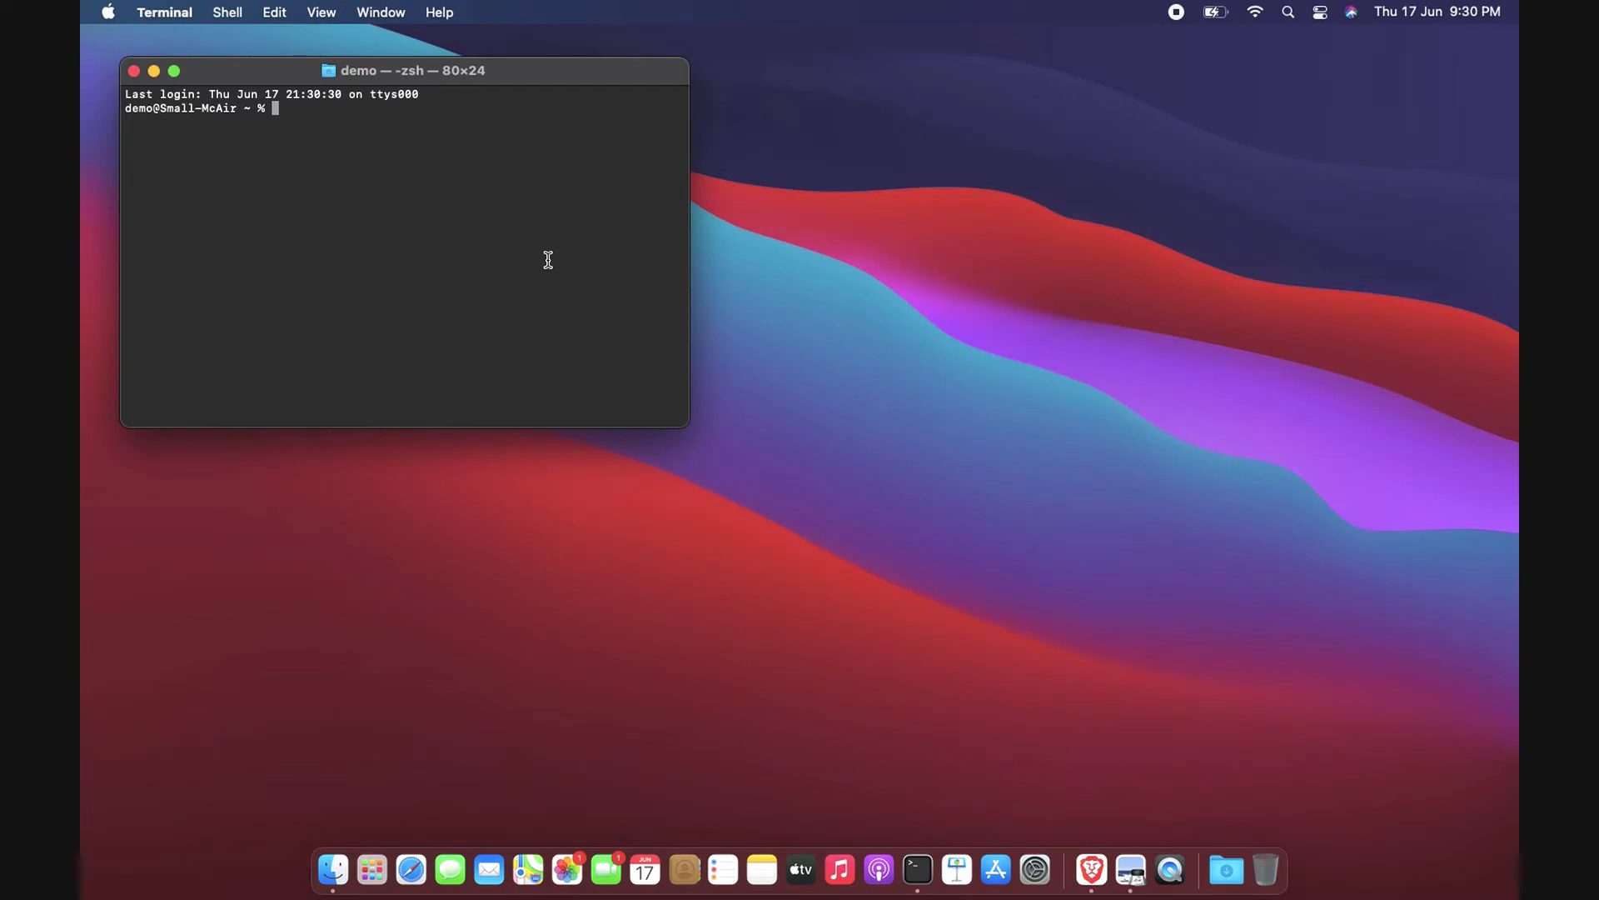
pyautogui.write('whois')
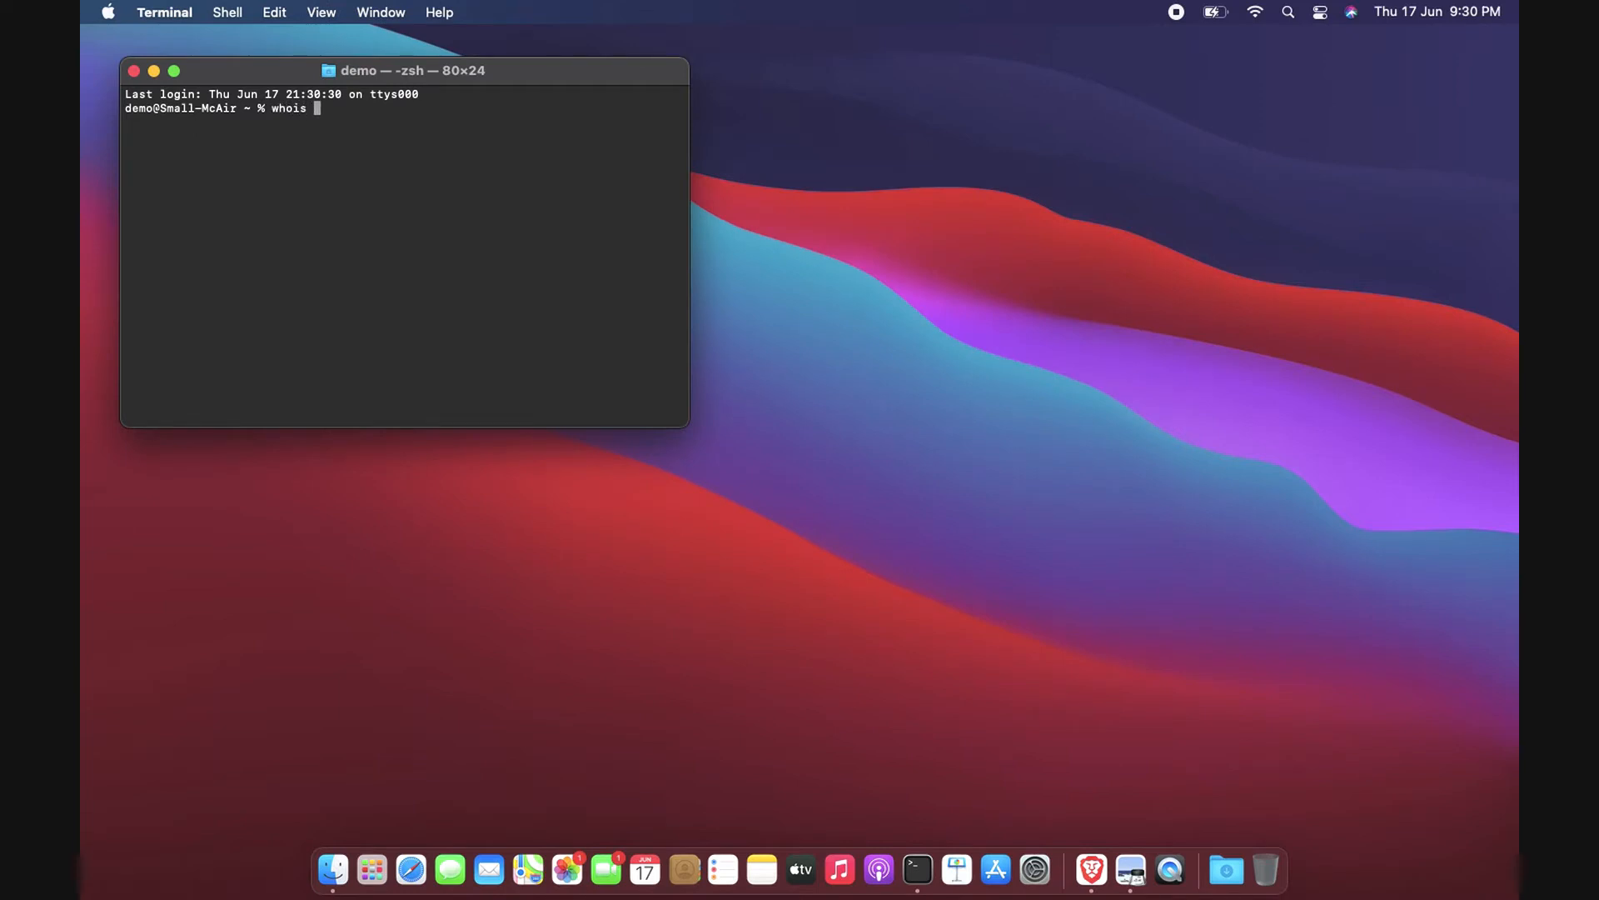
pyautogui.write('103.42')
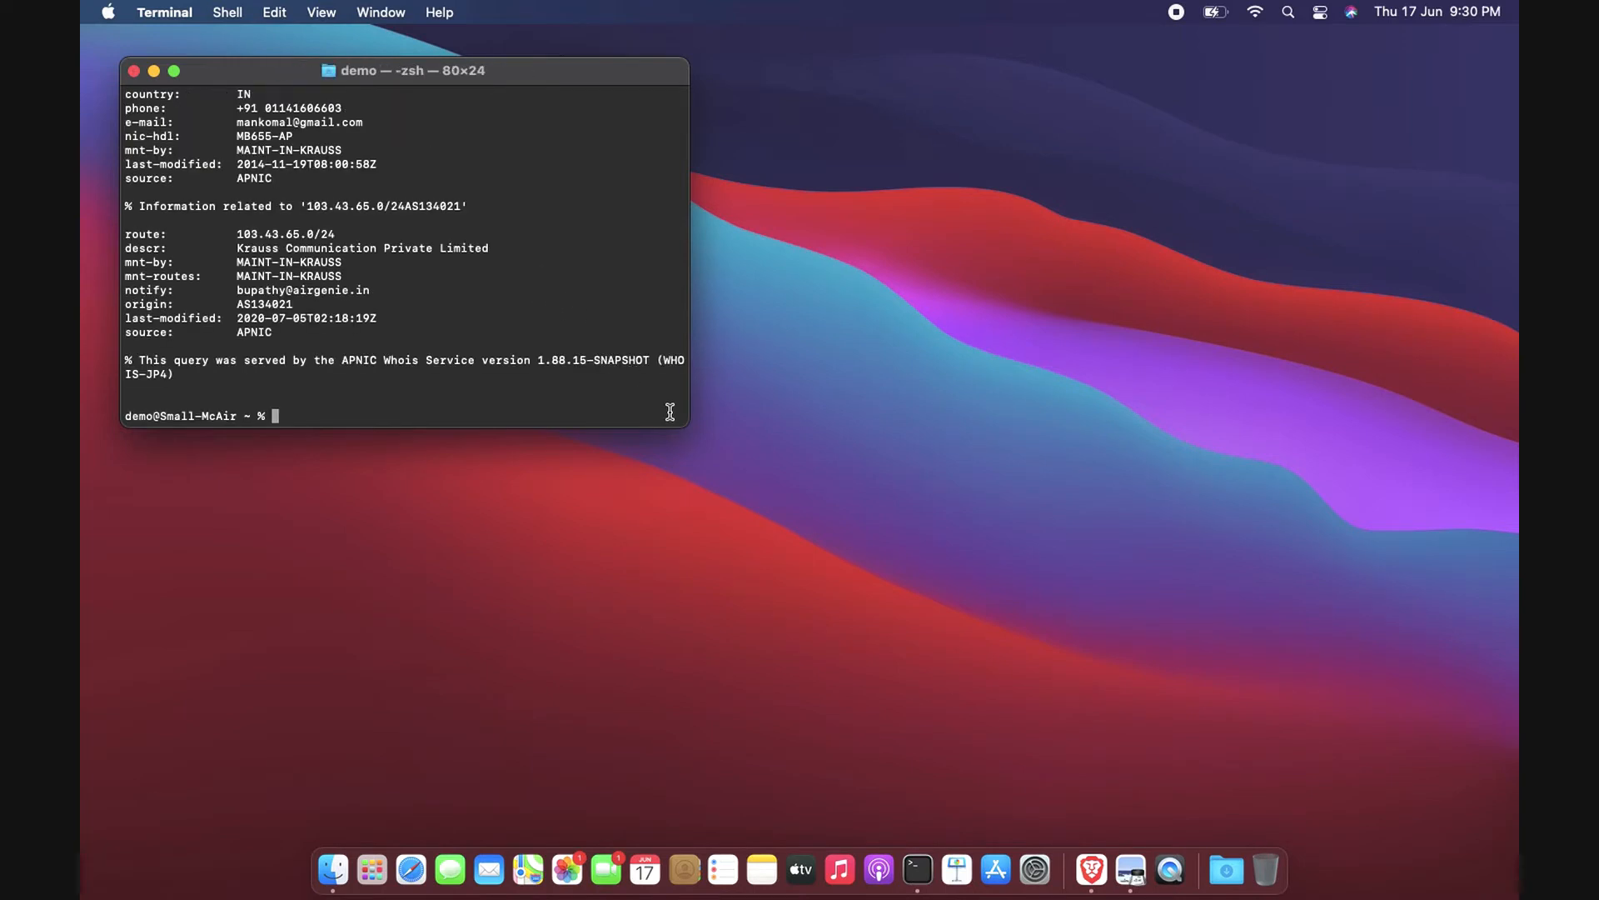
pyautogui.moveTo(291, 310)
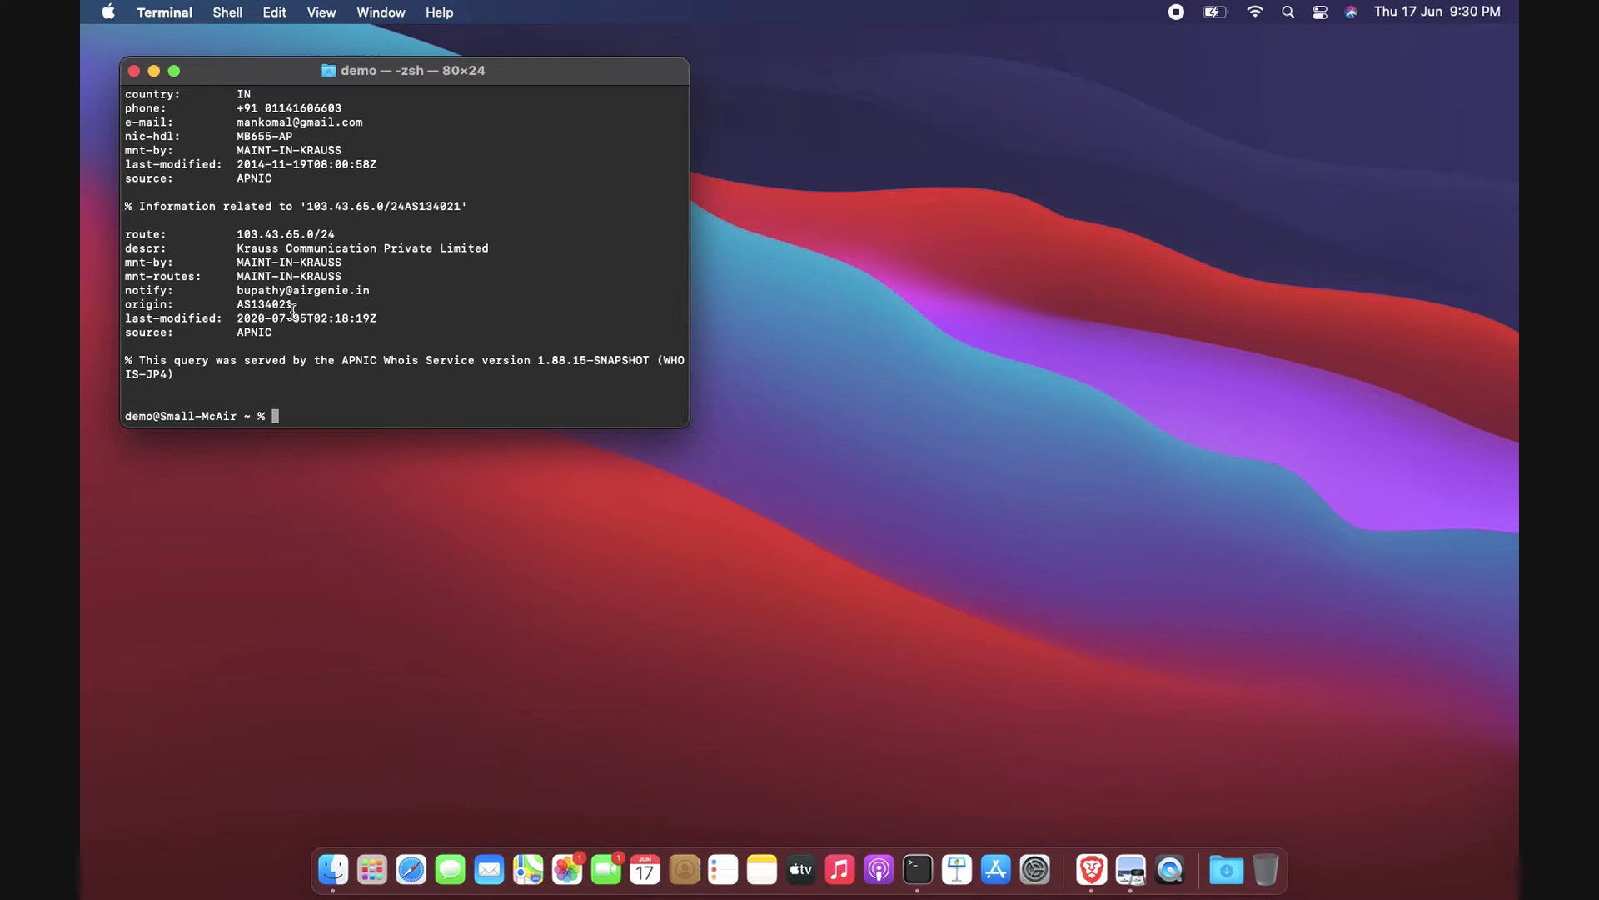
pyautogui.doubleClick(263, 304)
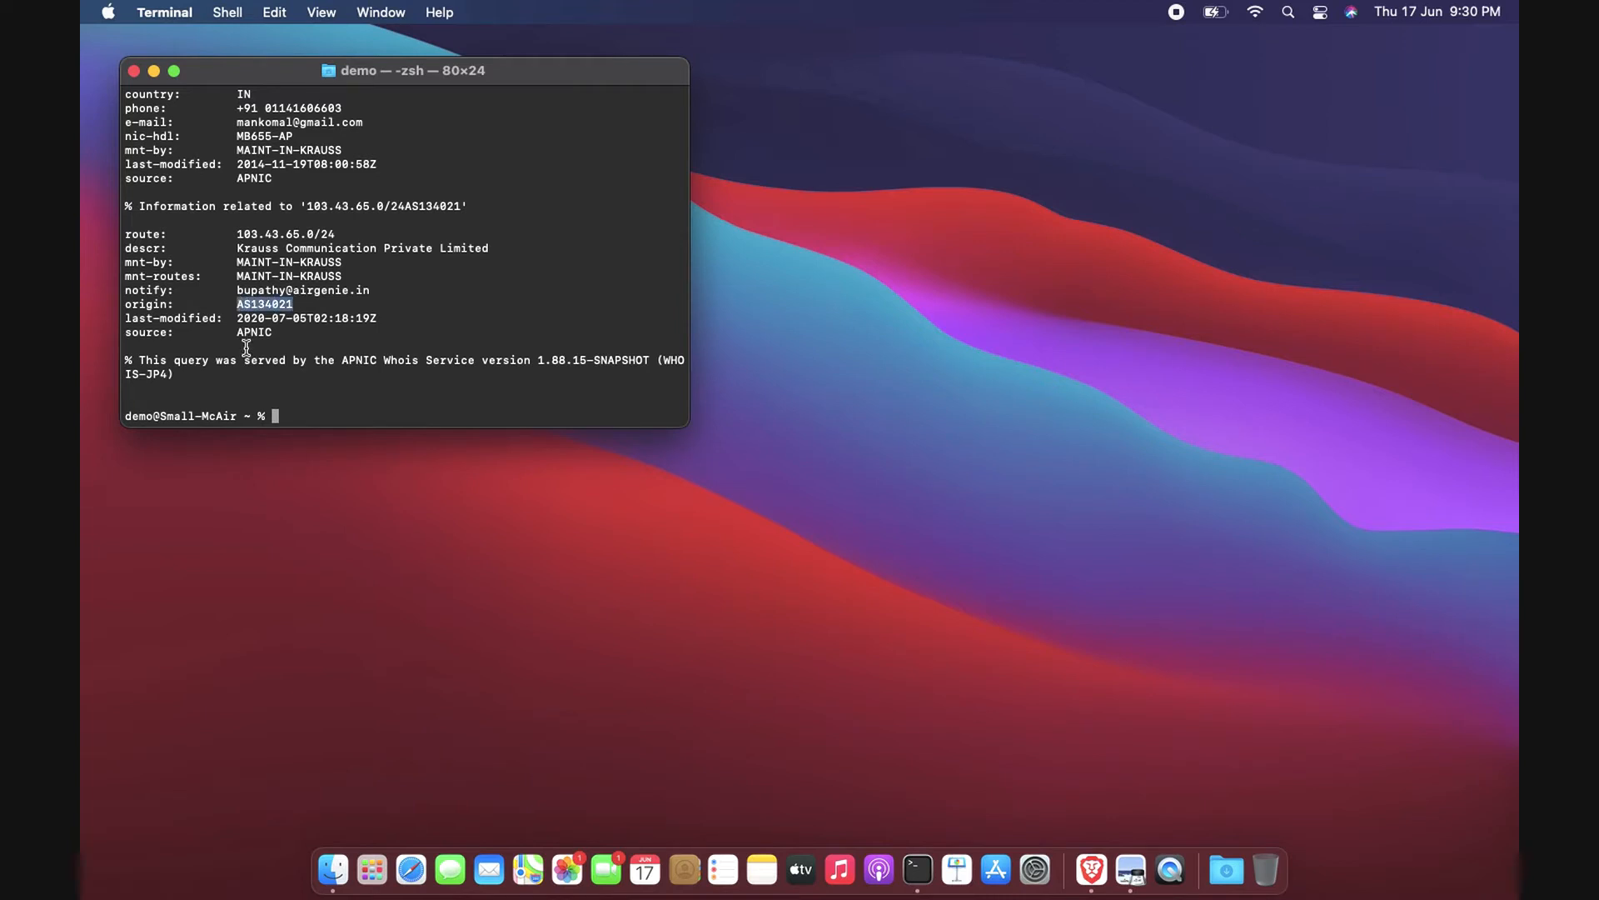
pyautogui.scroll(3)
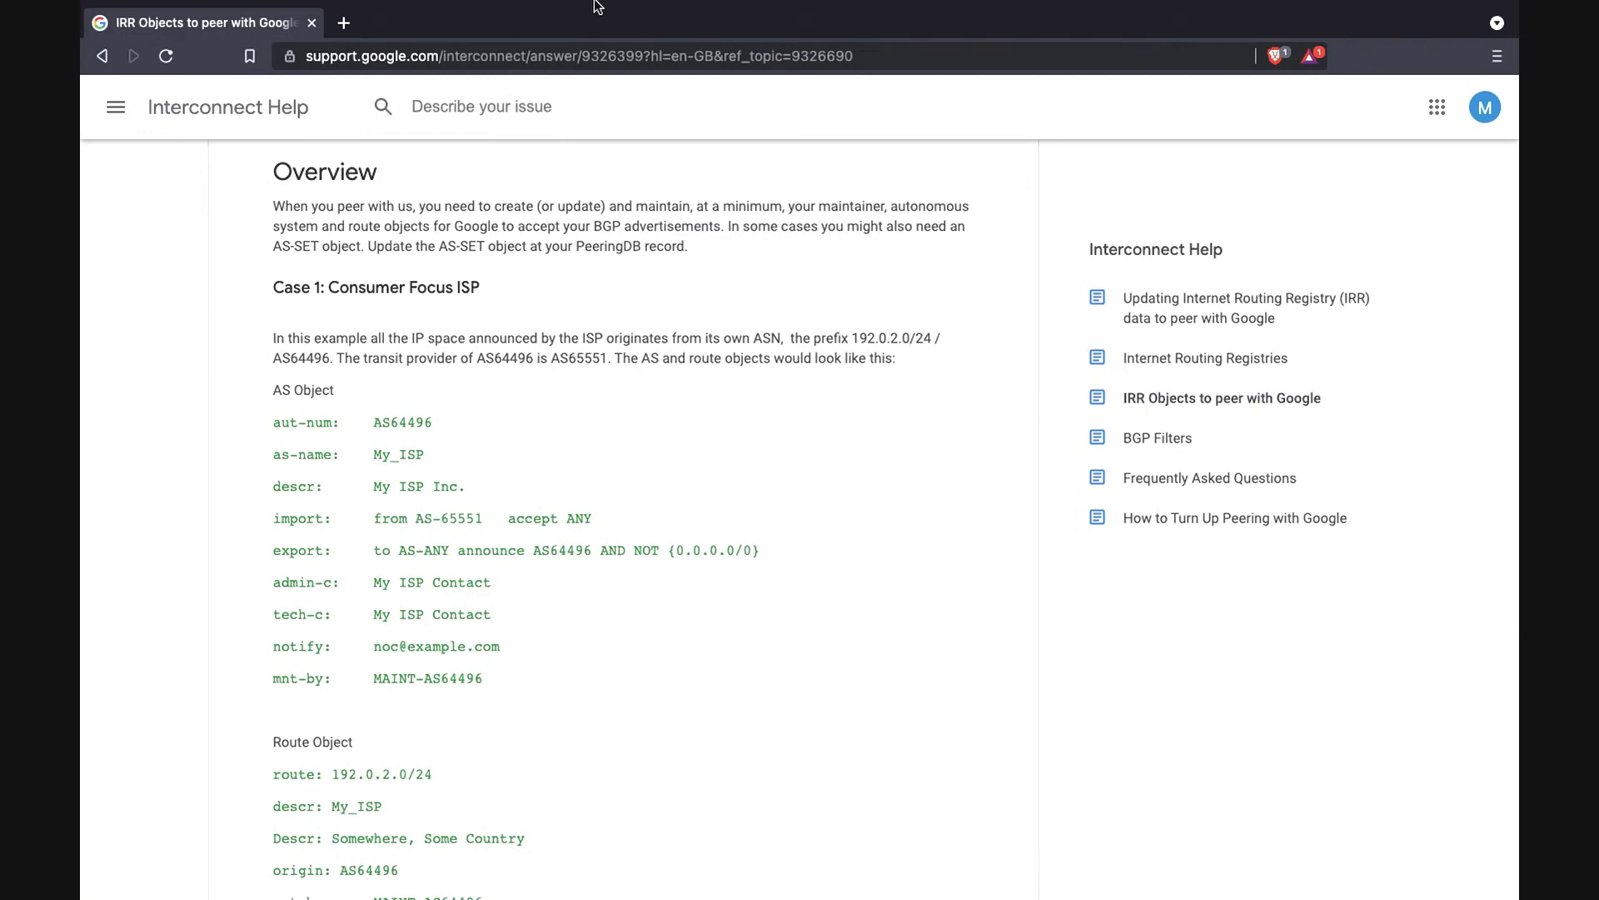
# Query 103.43.65.0/24 on RADb and confirm the route's origin is AS134021.
pyautogui.scroll(-3)
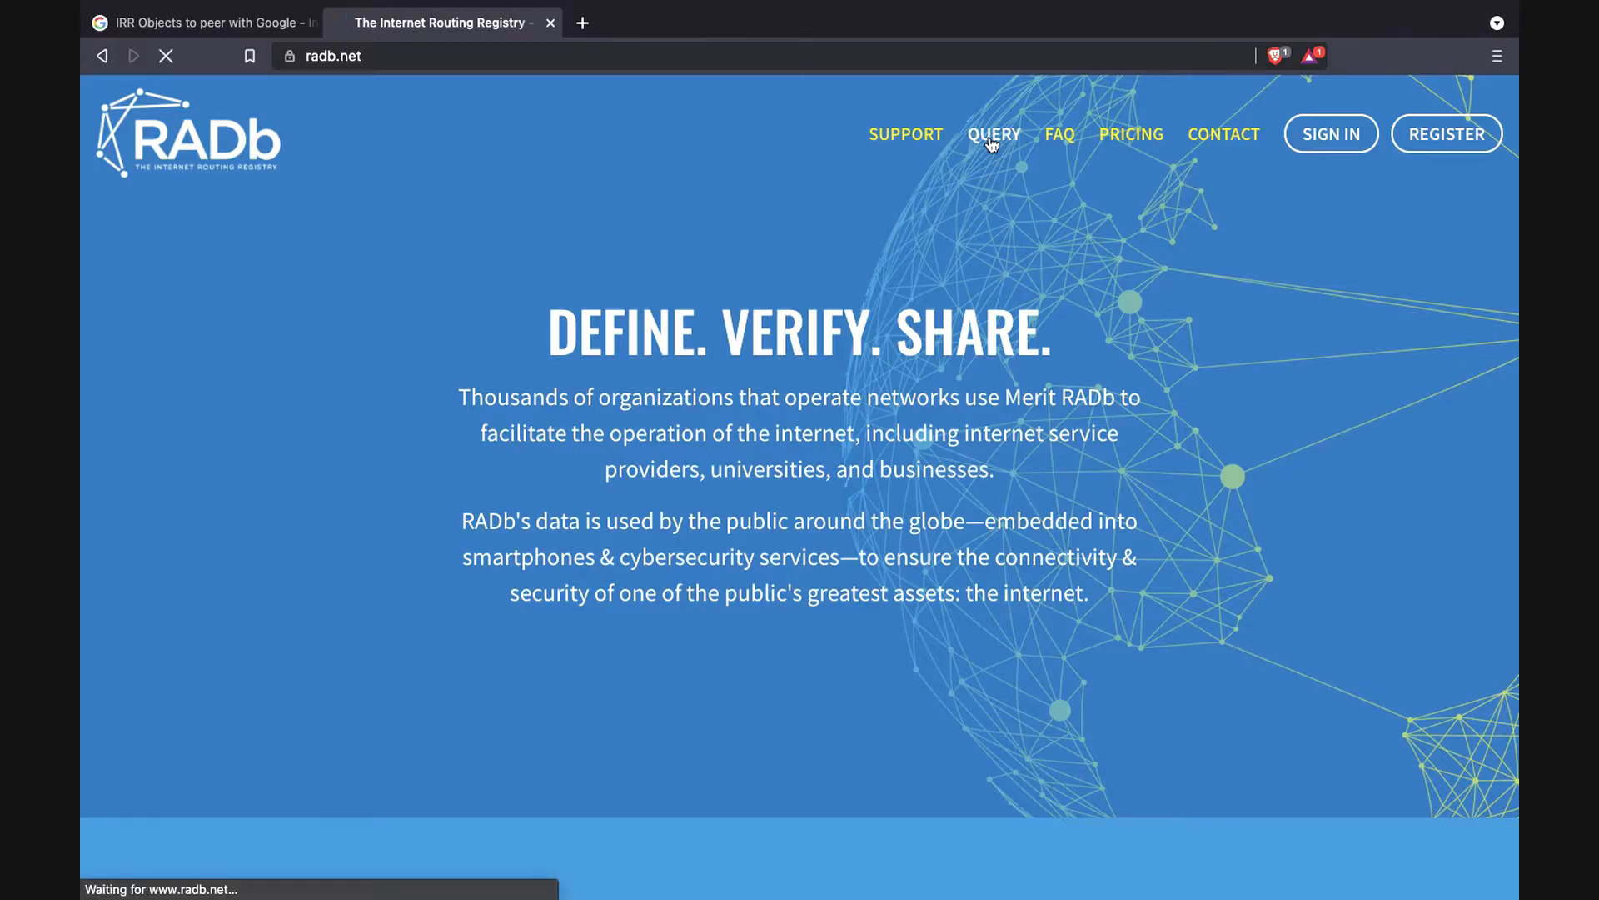
pyautogui.click(994, 134)
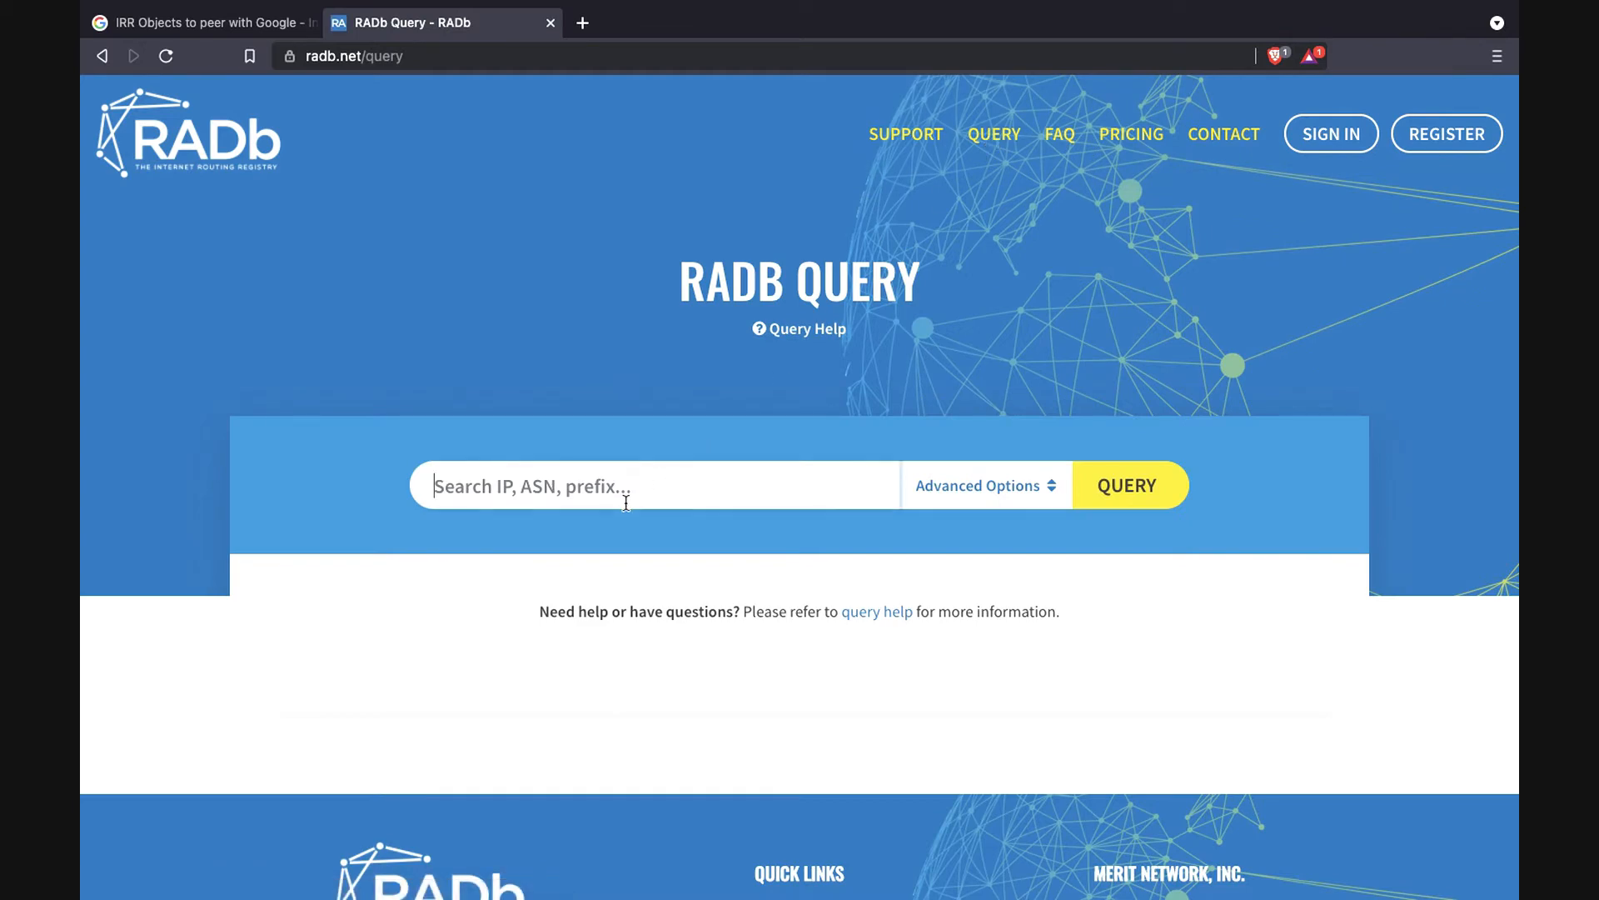
pyautogui.write('103.43.')
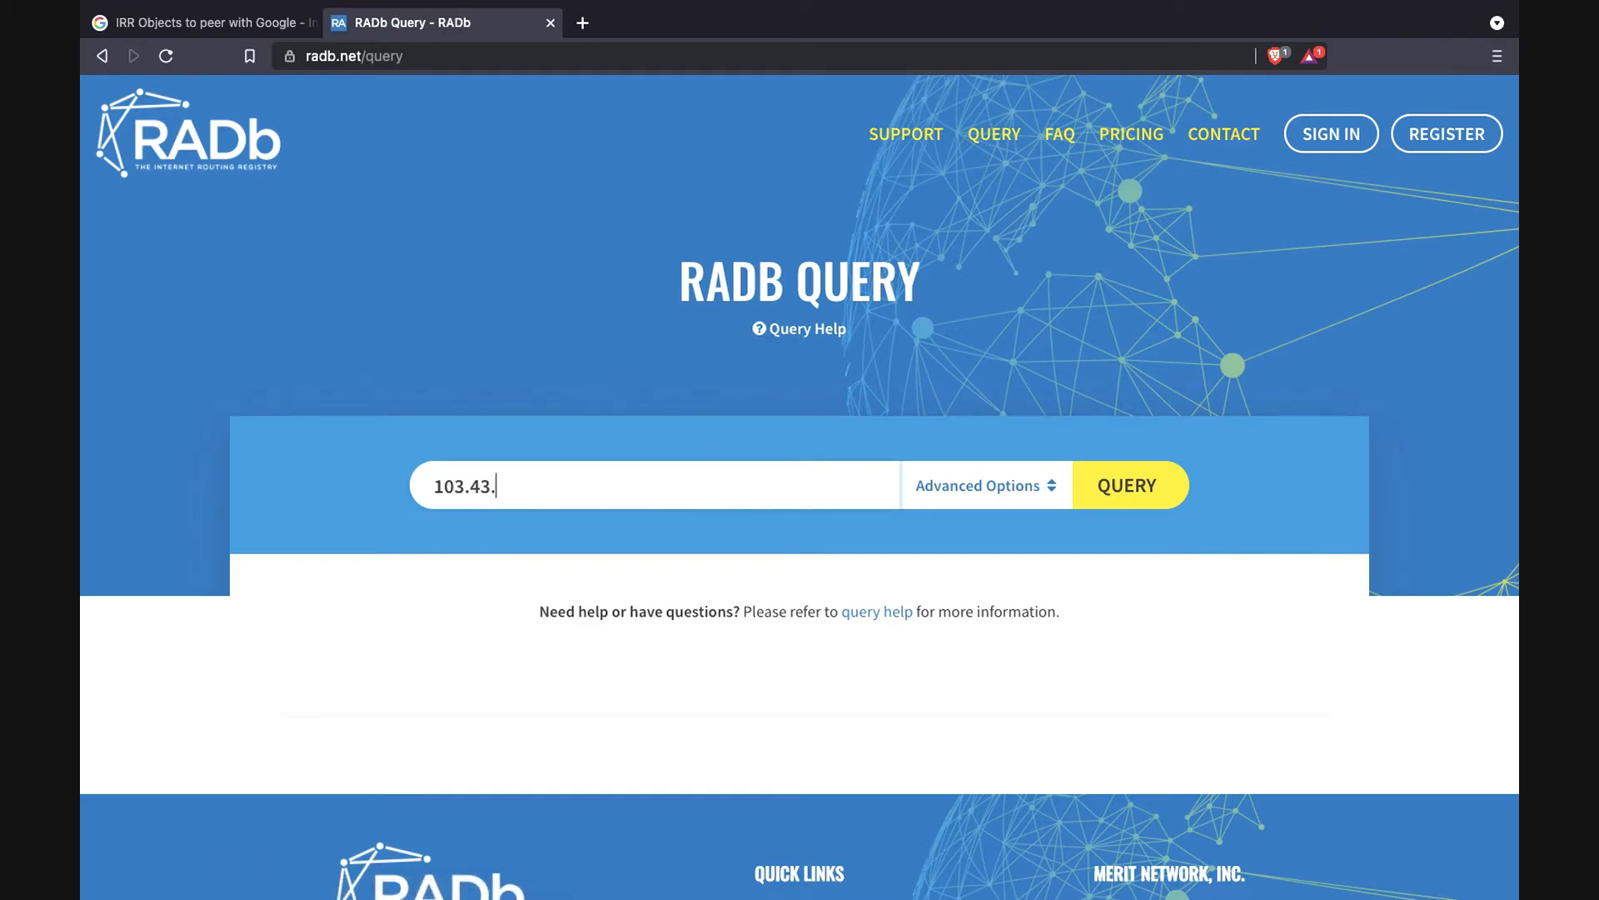
pyautogui.click(1126, 484)
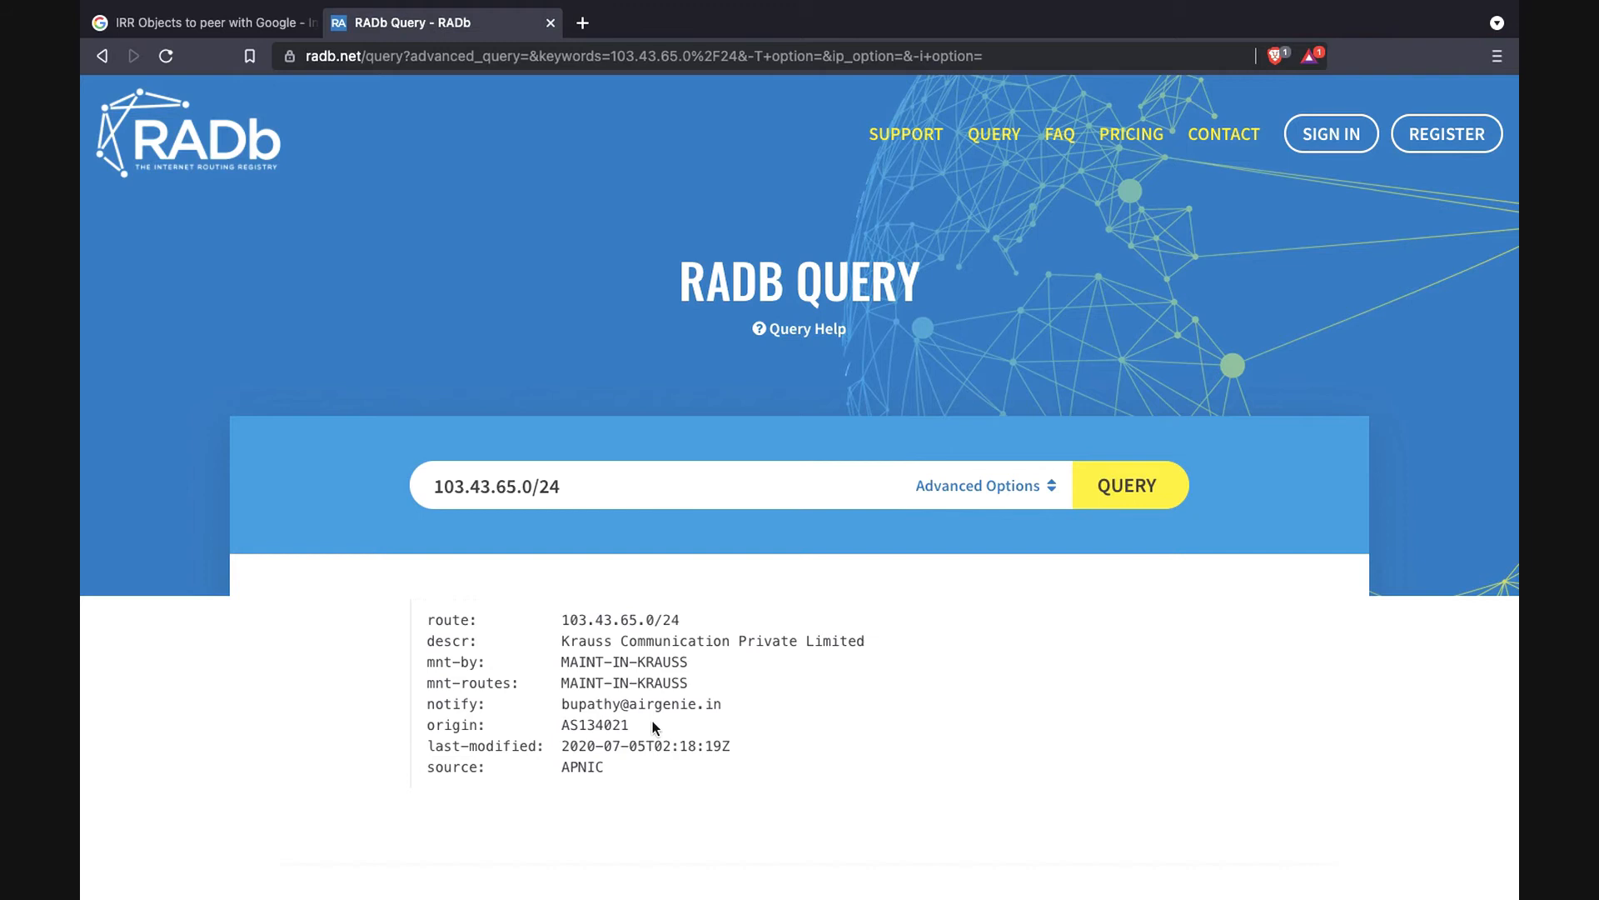
pyautogui.doubleClick(592, 725)
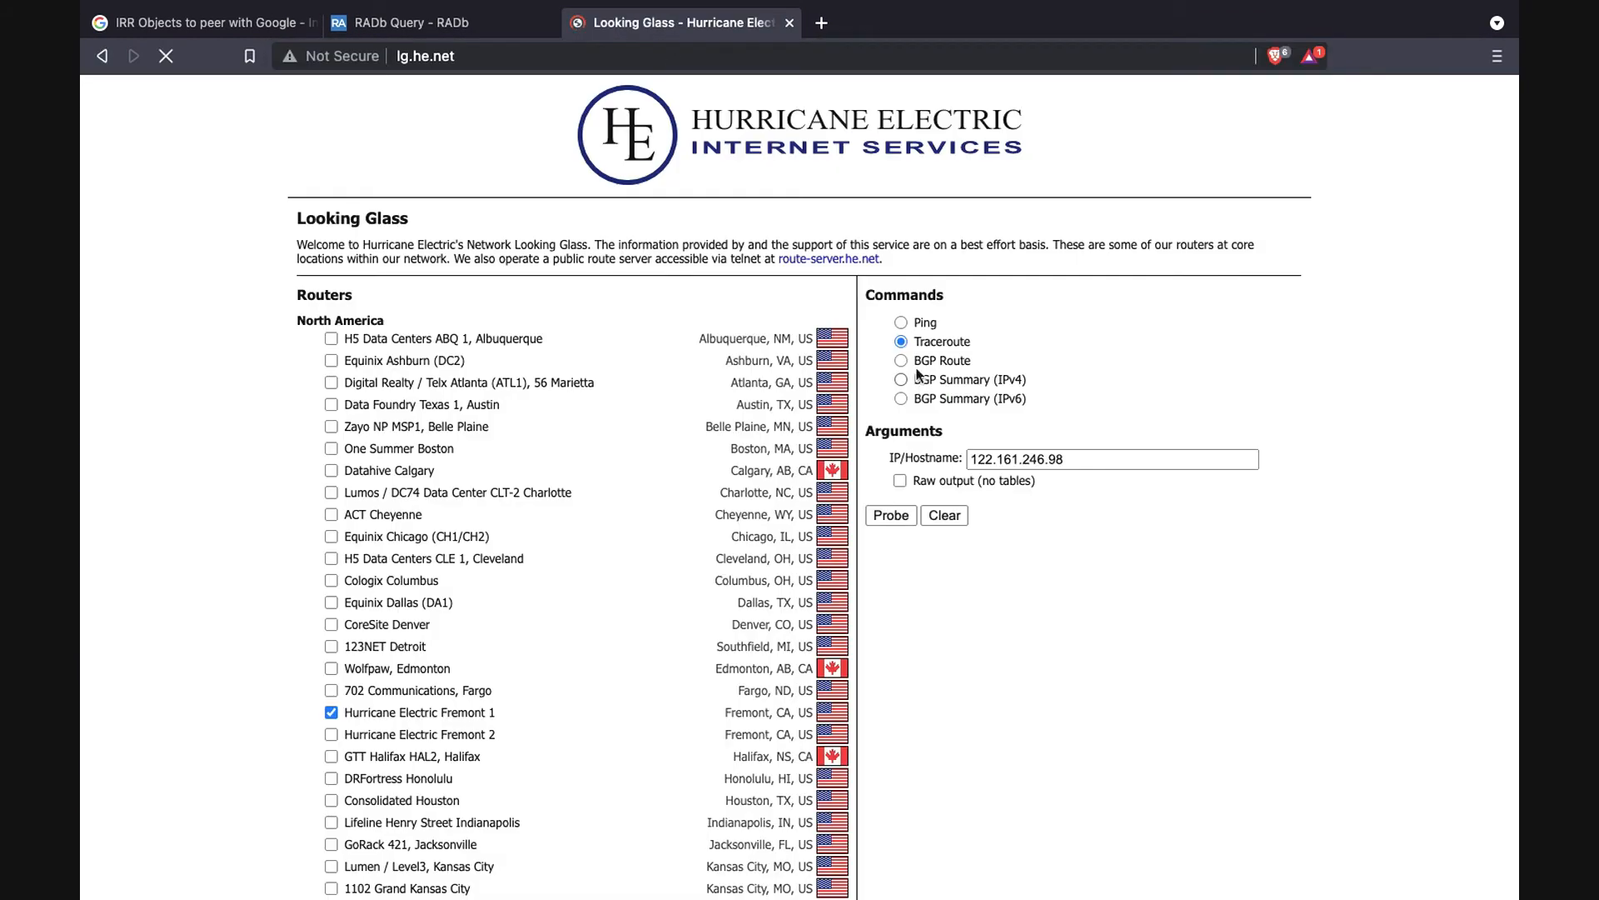
# Probe 103.43.65.0 with a BGP command on Hurricane Electric Looking Glass.
pyautogui.click(901, 379)
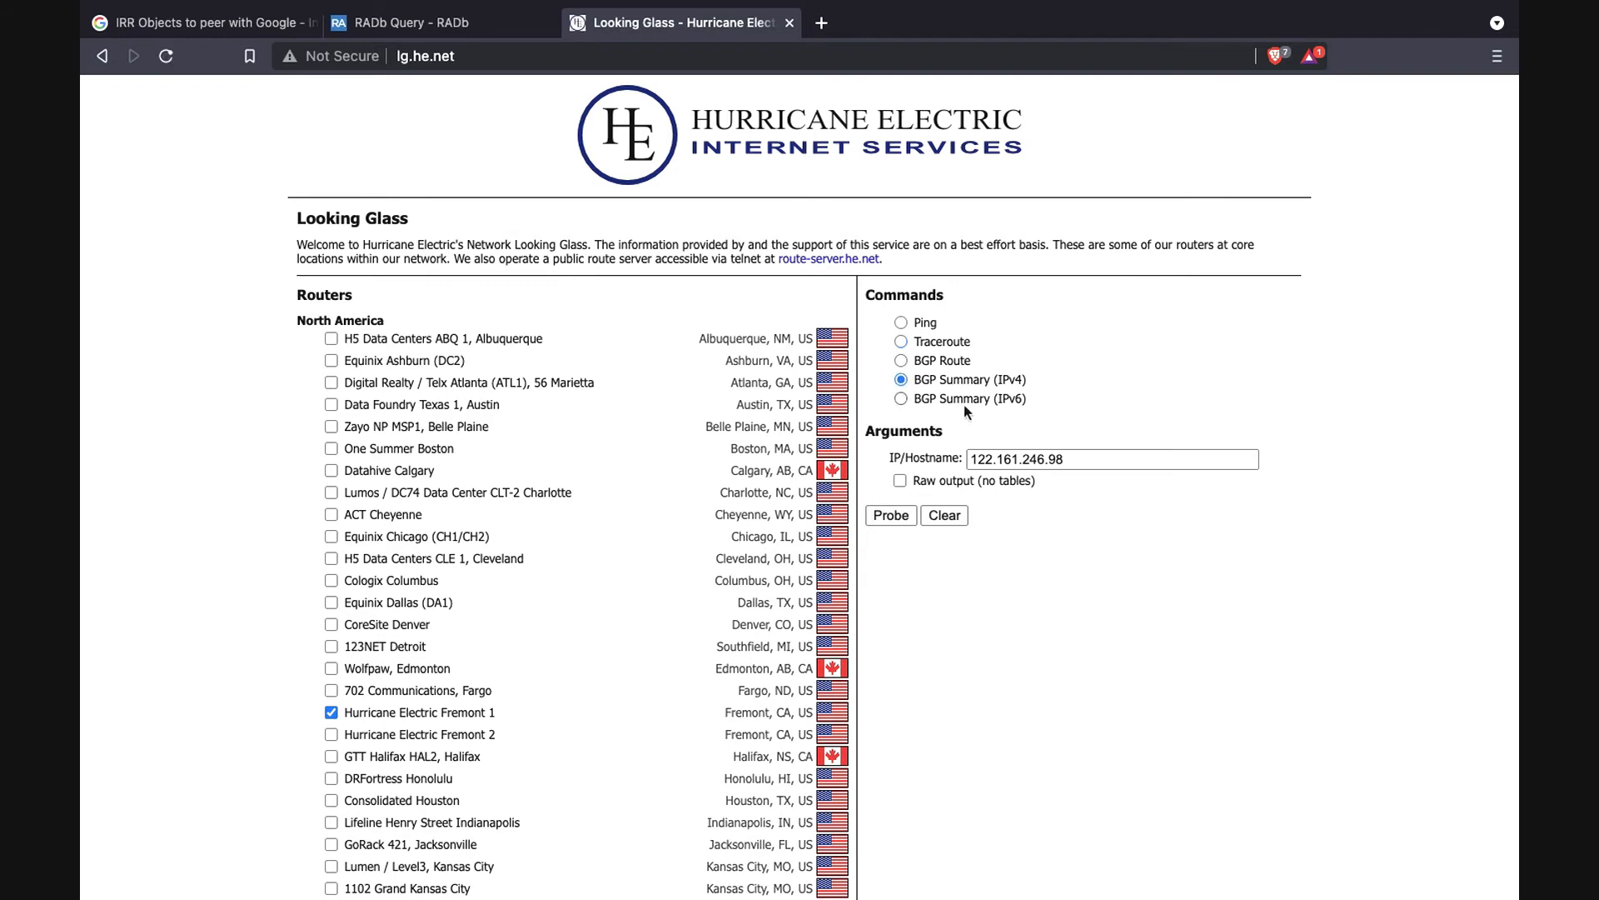
pyautogui.write('103.43.65.')
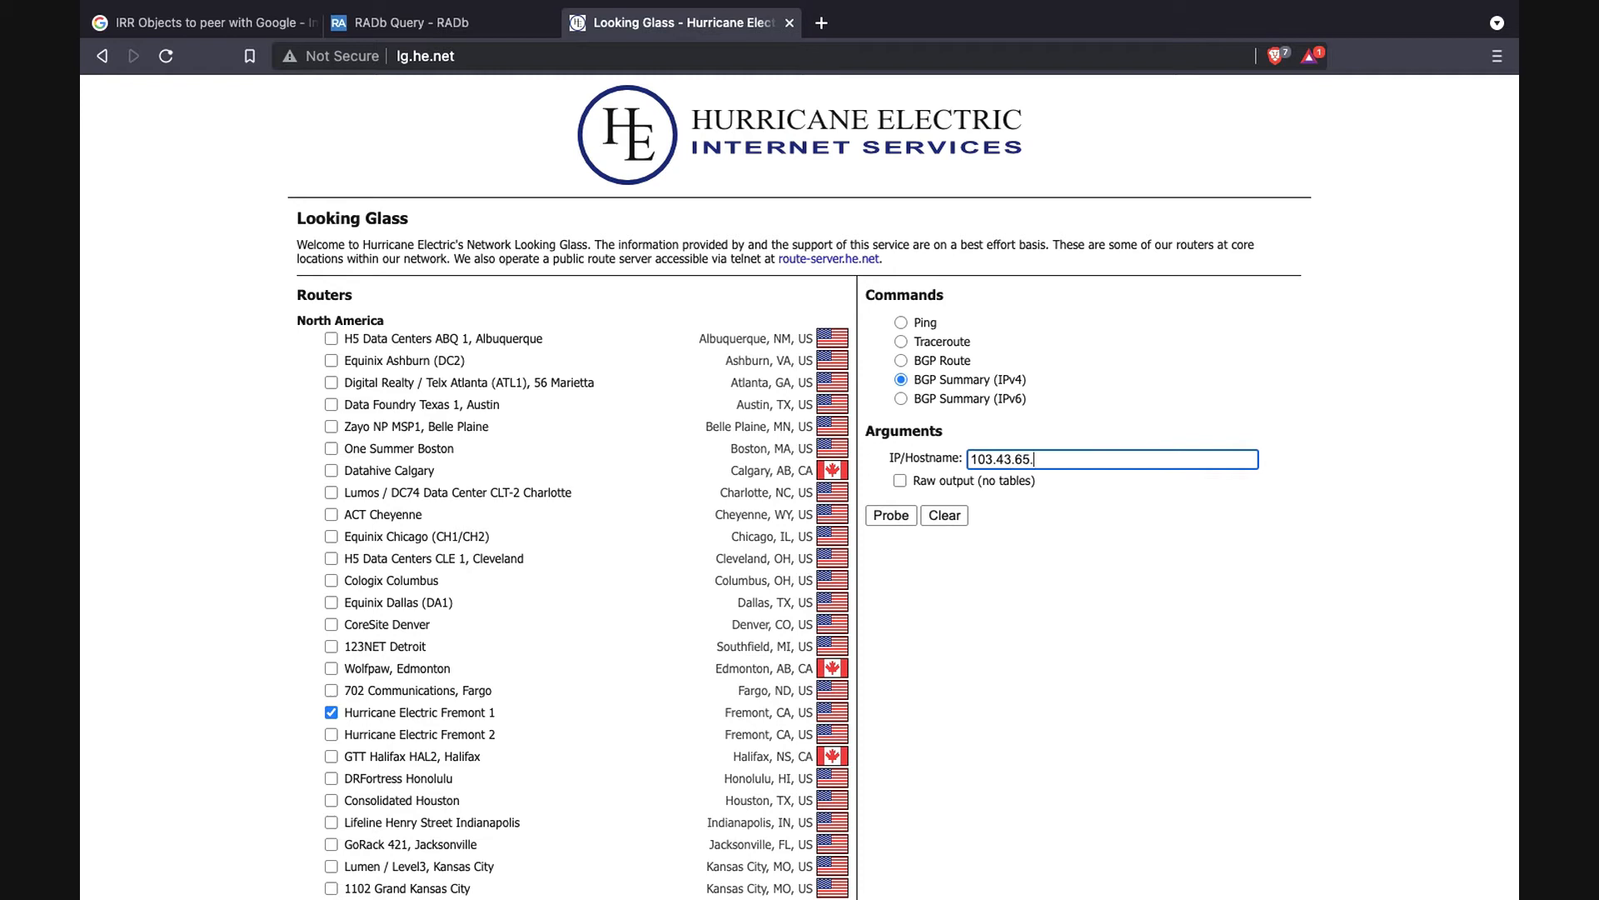
pyautogui.write('0')
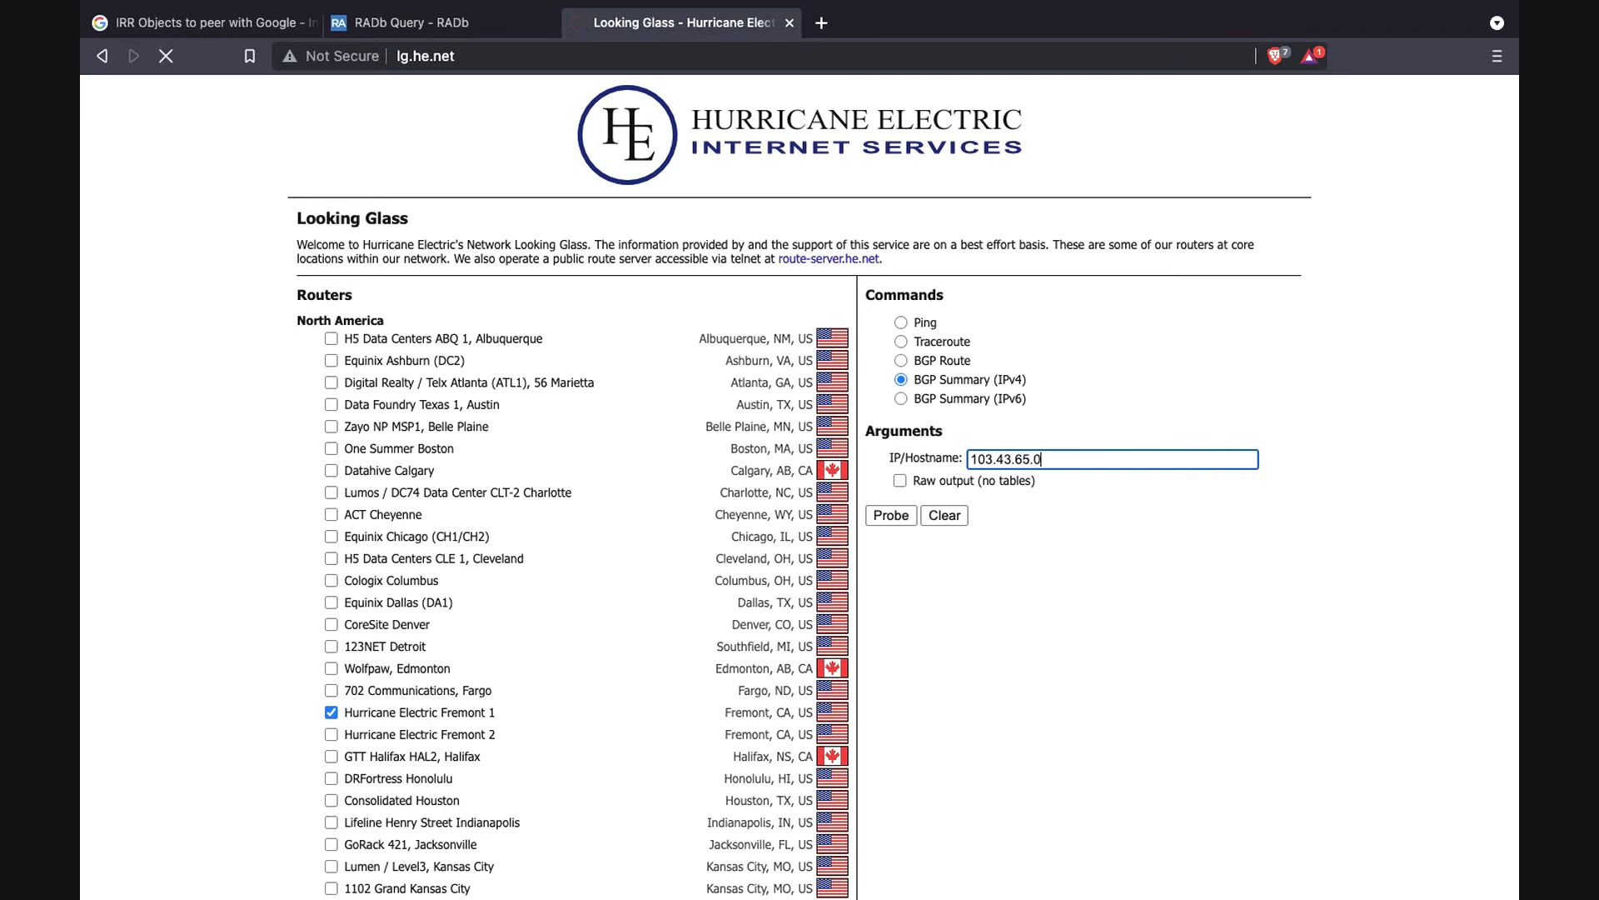
pyautogui.click(891, 515)
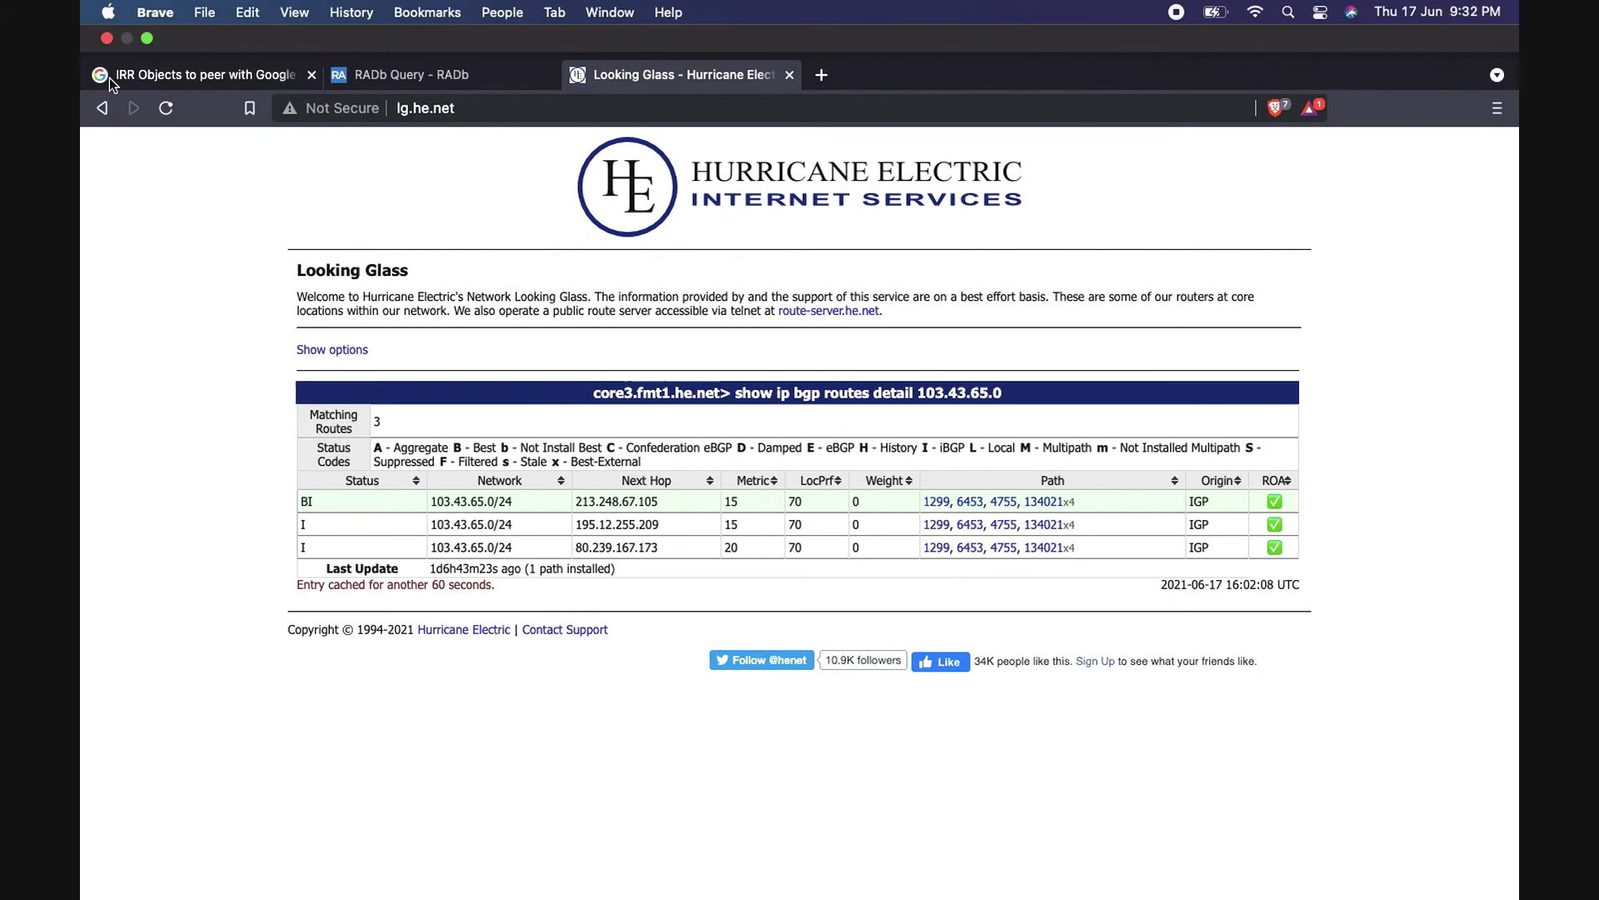
# Scroll the IRR Objects article through the Case 1 and Case 2: Transit ISP examples.
pyautogui.click(200, 74)
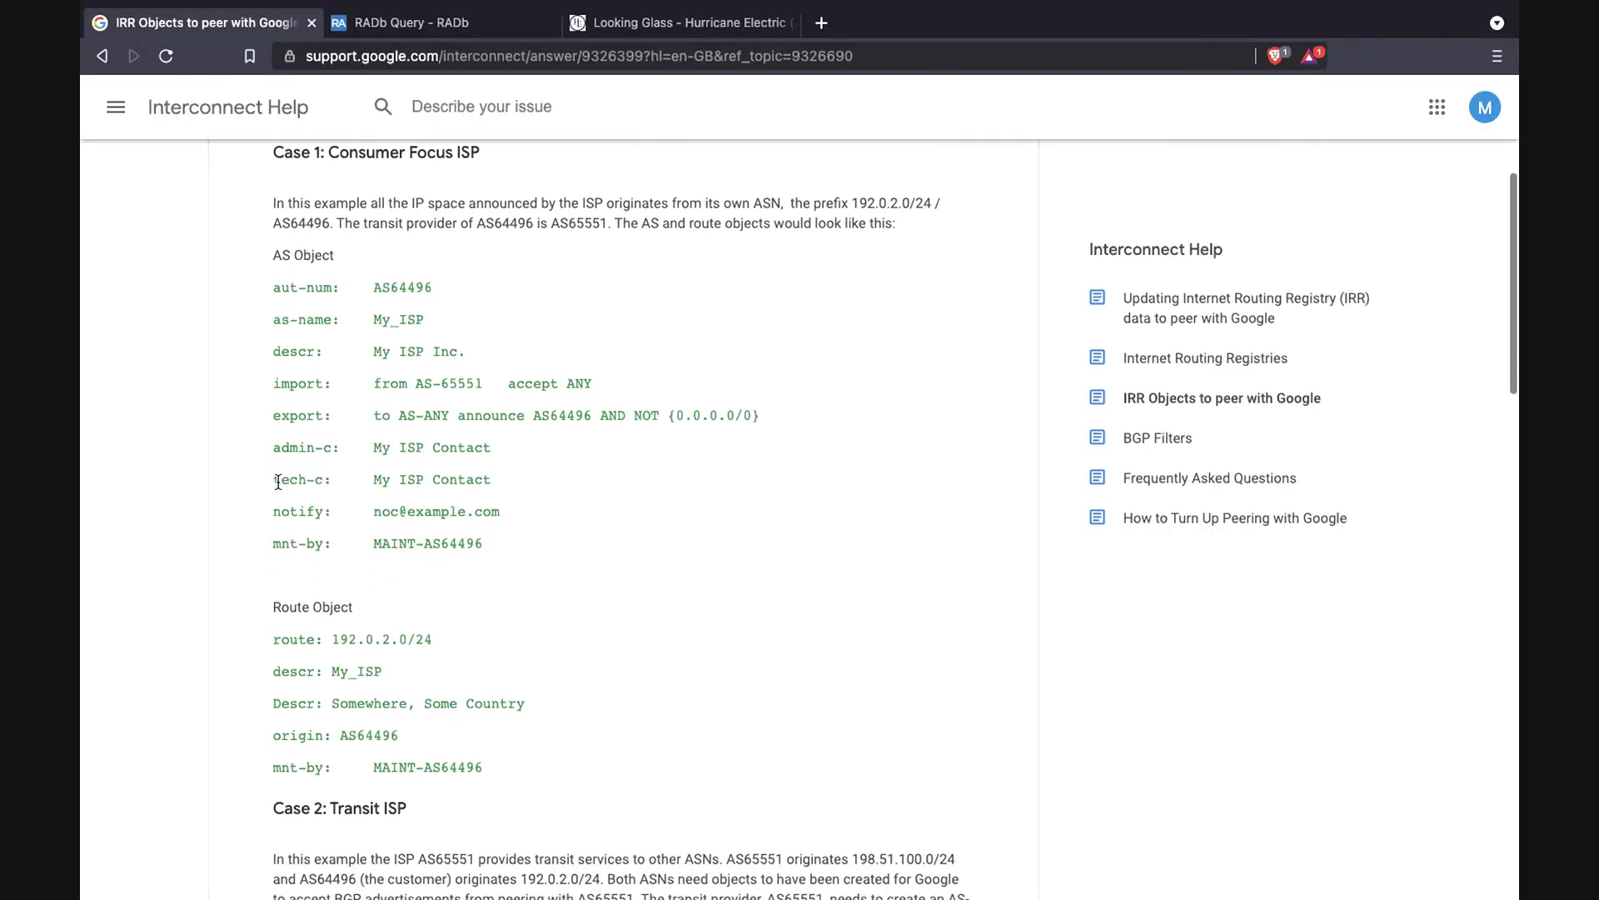
pyautogui.scroll(-3)
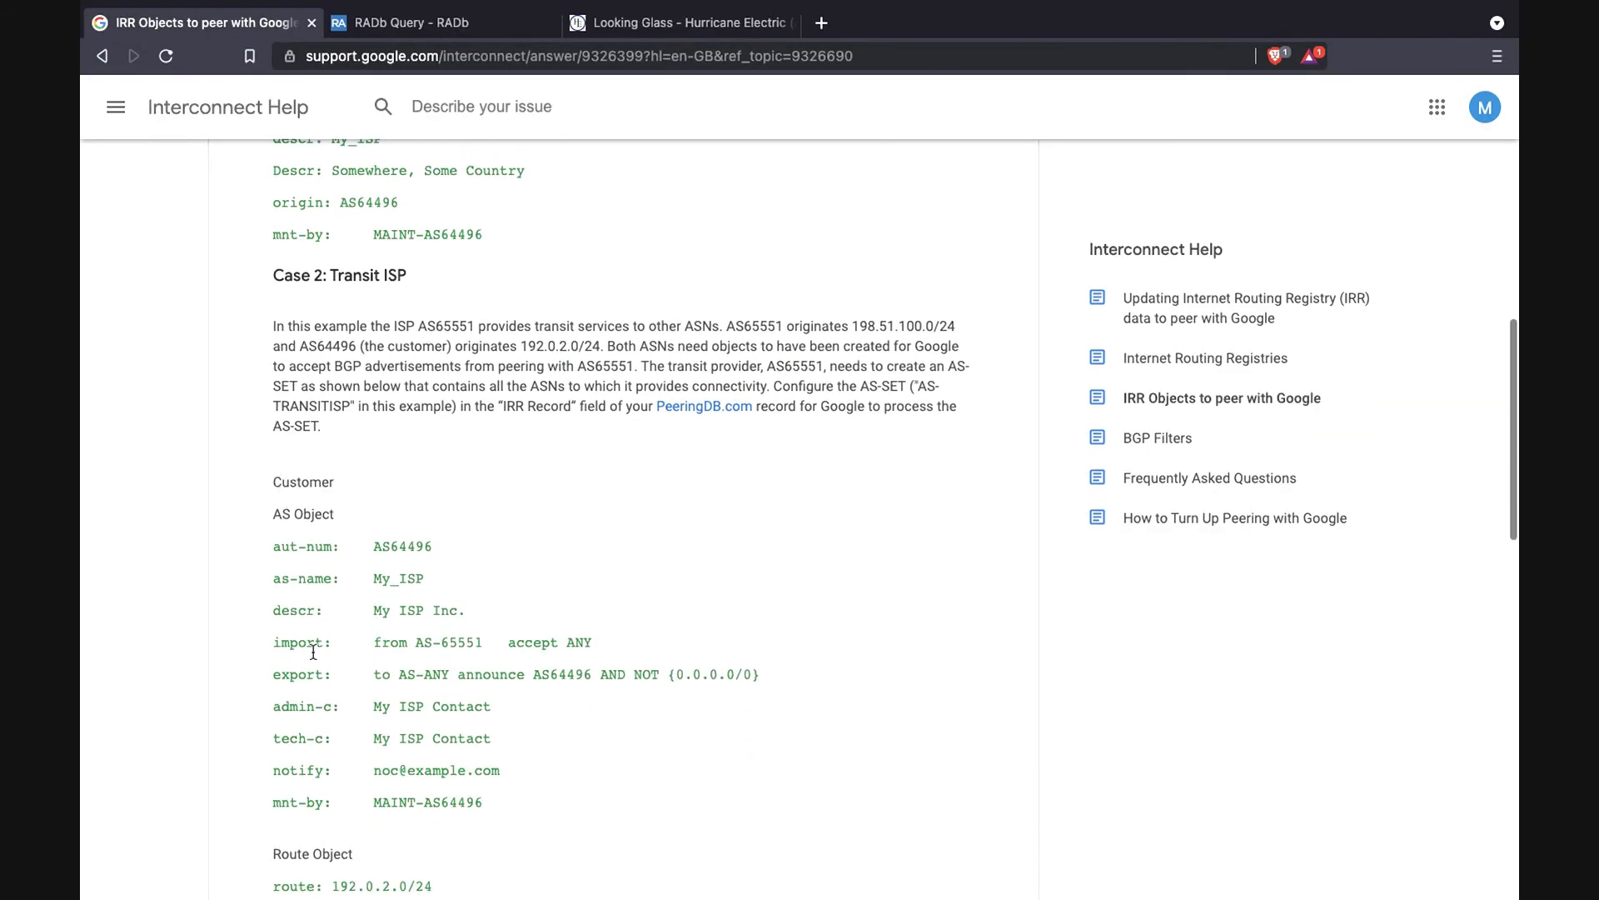
pyautogui.scroll(-3)
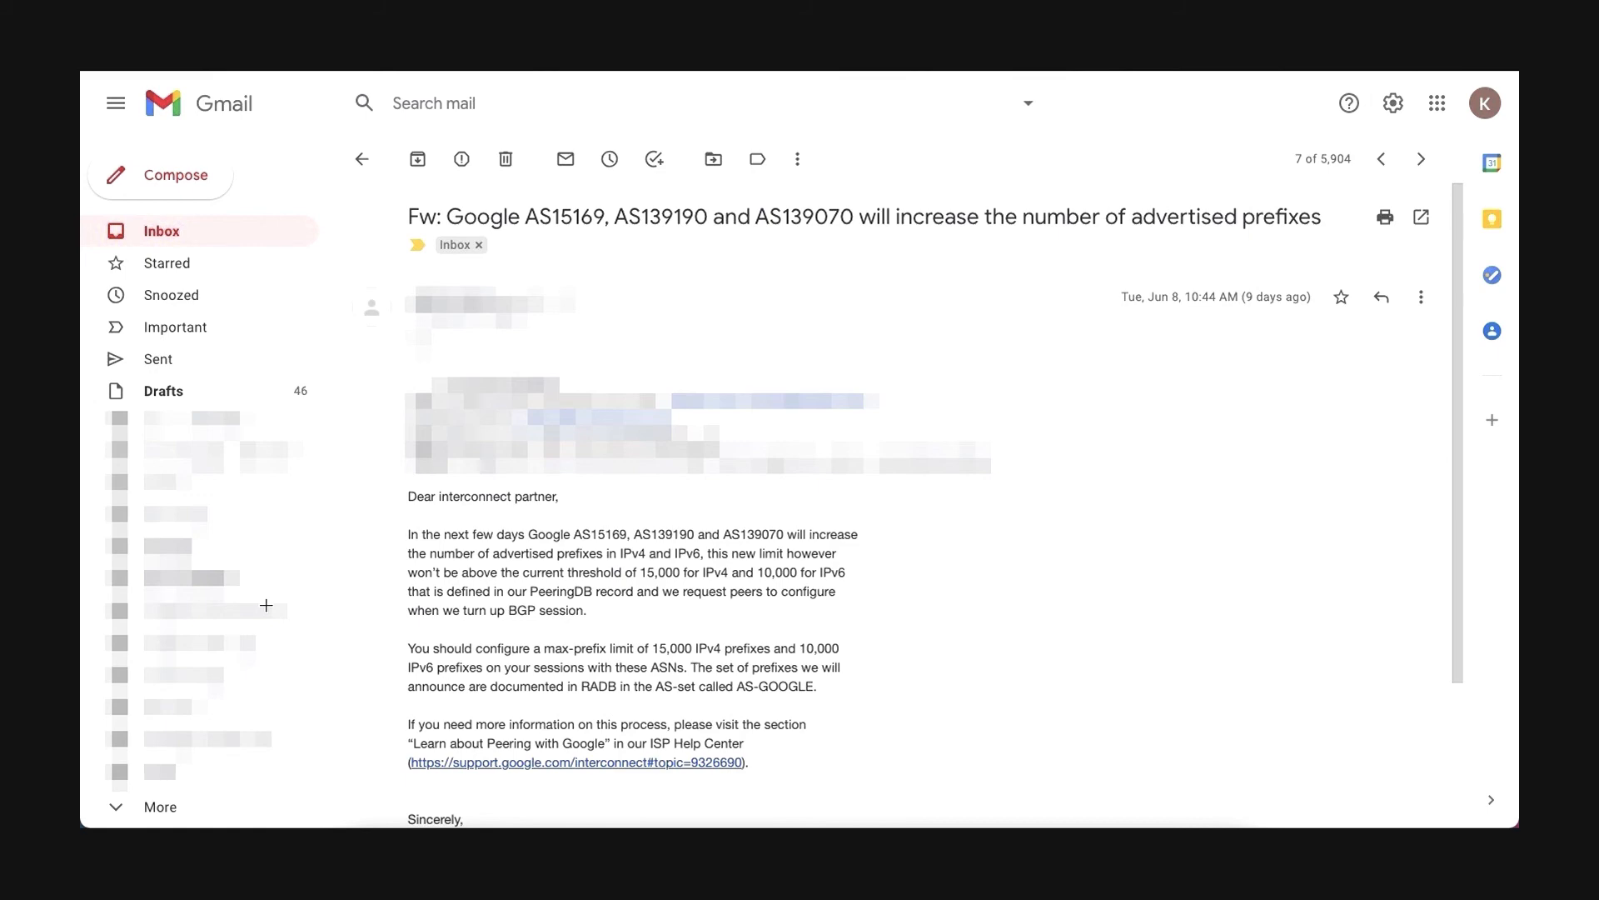
# Open the newer Gmail message about Google adding IRR-based BGP route filters.
pyautogui.click(1421, 159)
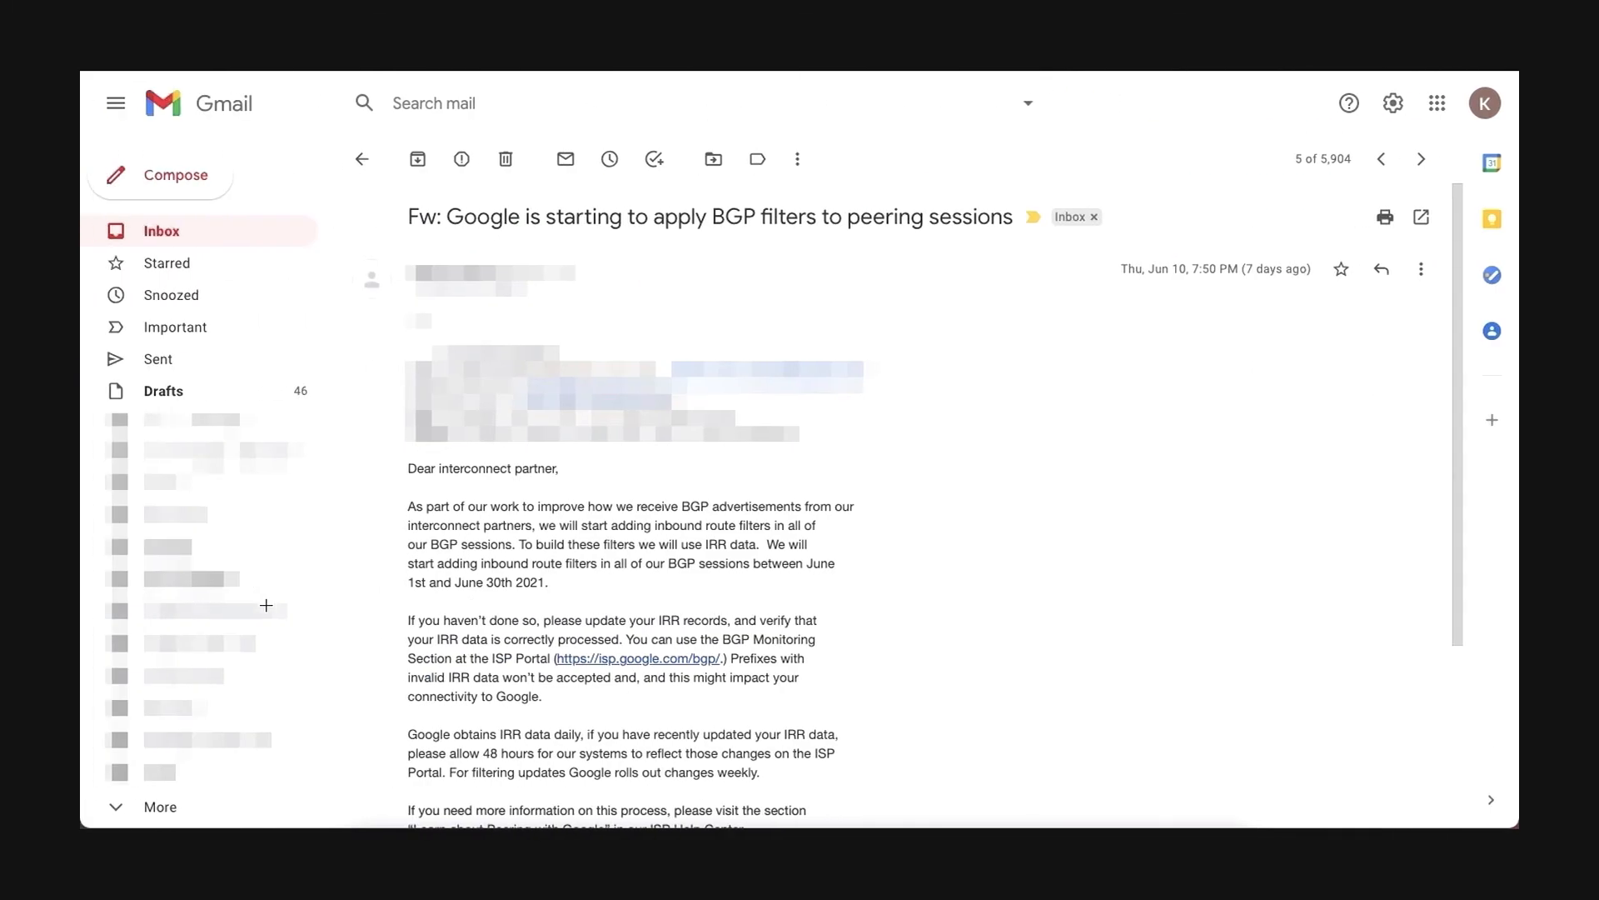